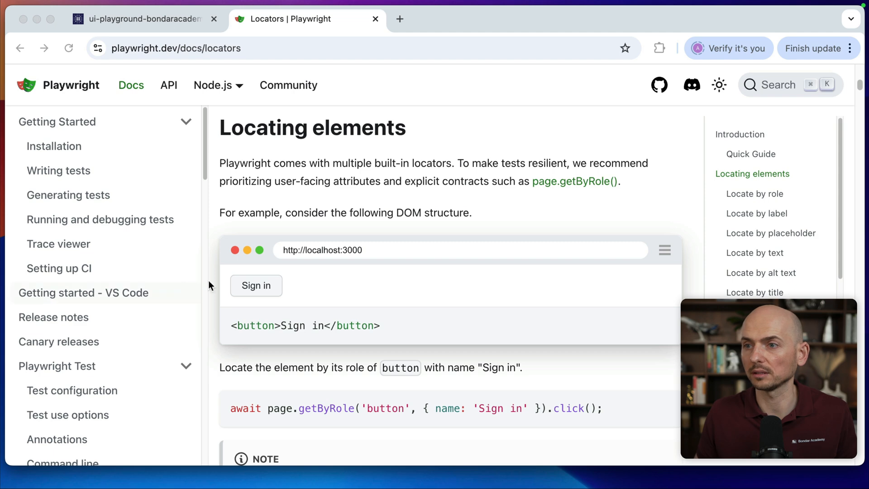
mouse_move(456, 163)
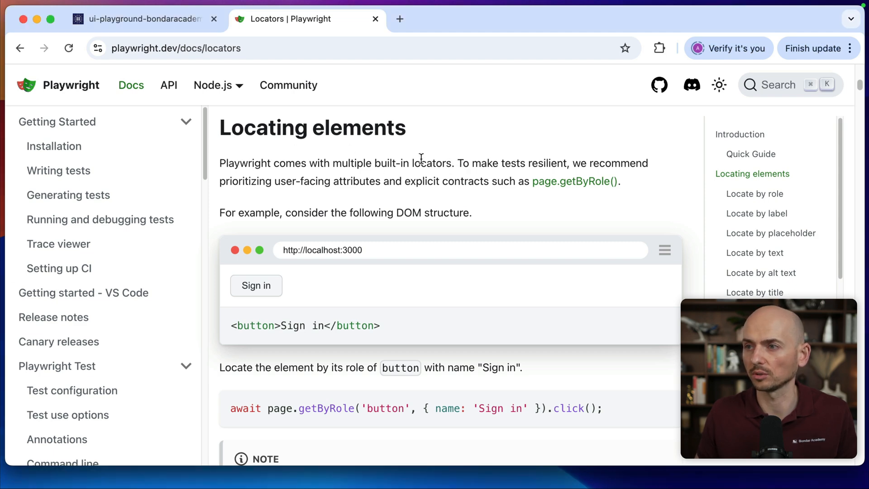
Highlight the docs advice on resilient tests using user-facing attributes, then glance at the playground.
drag(457, 163, 490, 163)
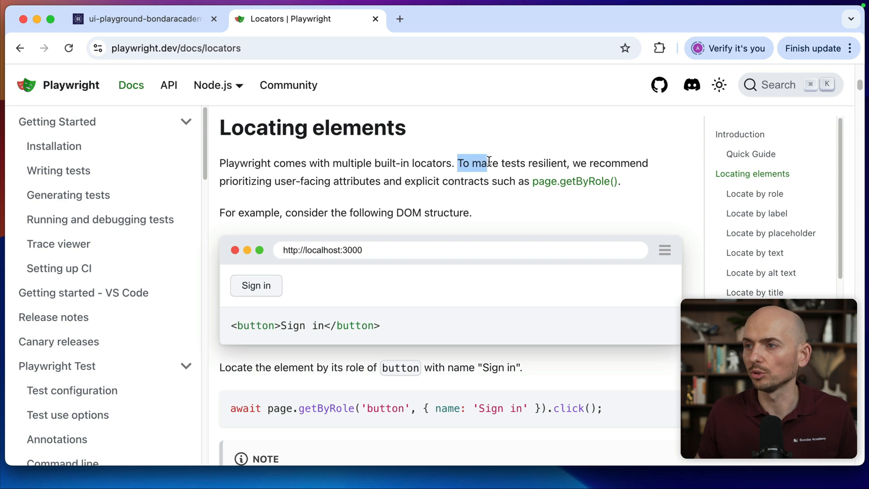
drag(486, 163, 295, 180)
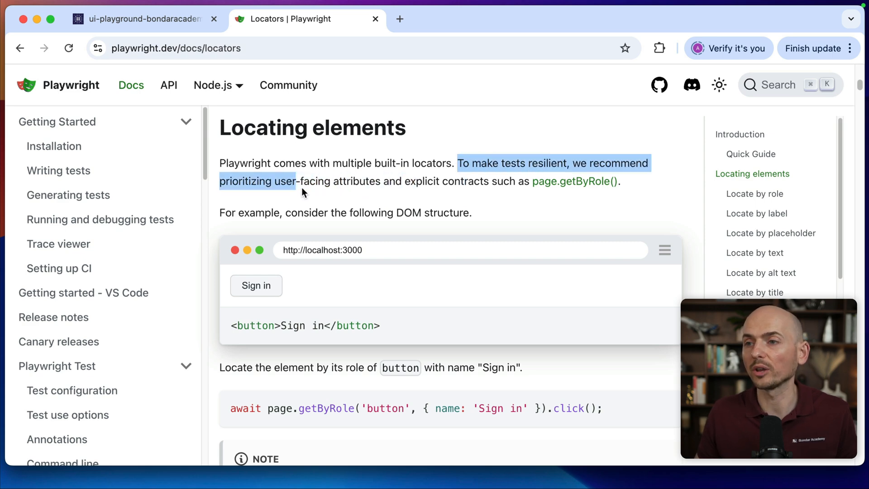
drag(299, 181, 423, 180)
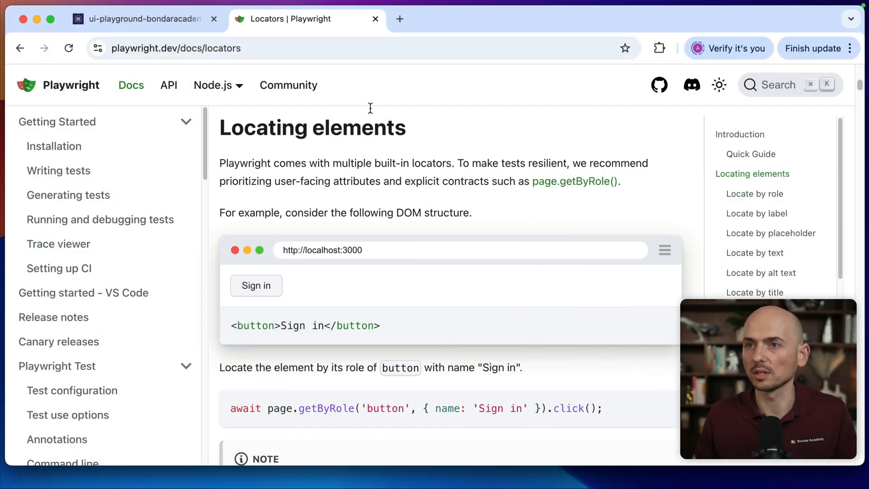
click(141, 18)
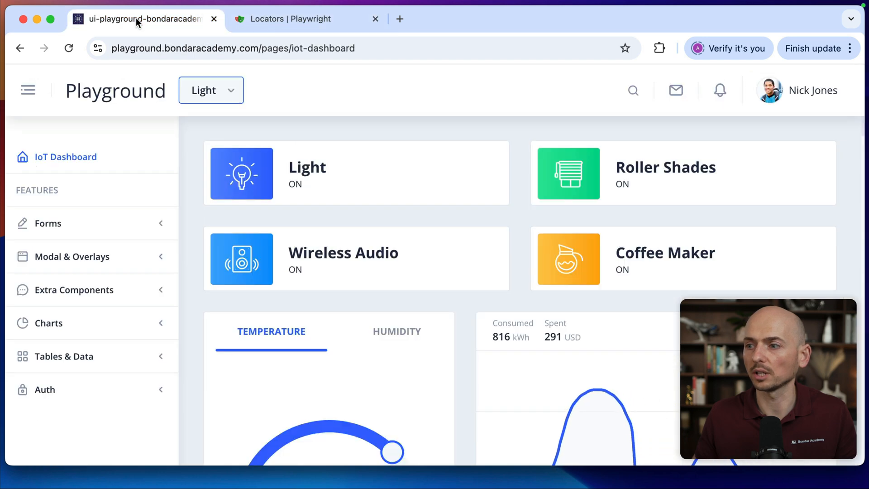
mouse_move(145, 167)
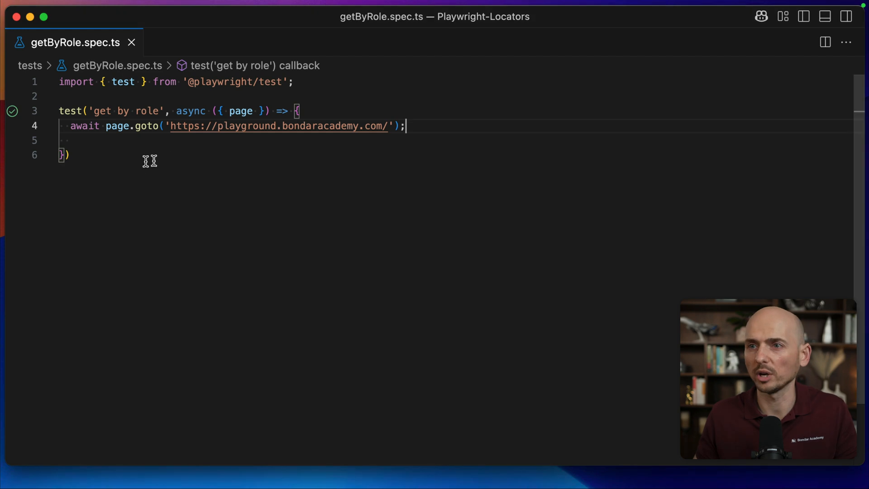
mouse_move(215, 153)
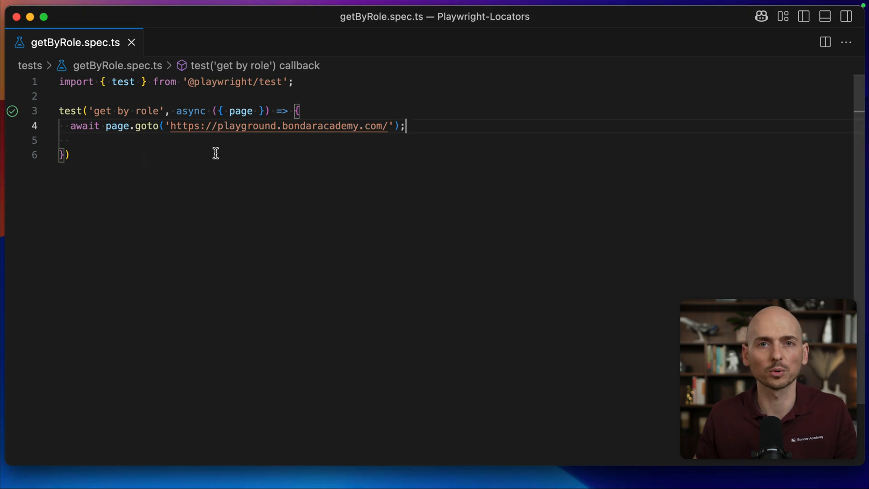
Insert a new line after the goto and autocomplete await page.getByRole().
key(enter)
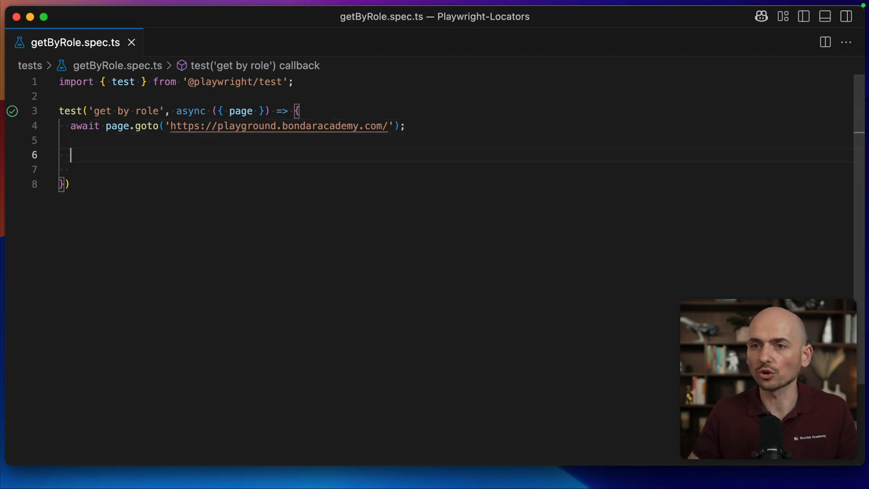
text(await)
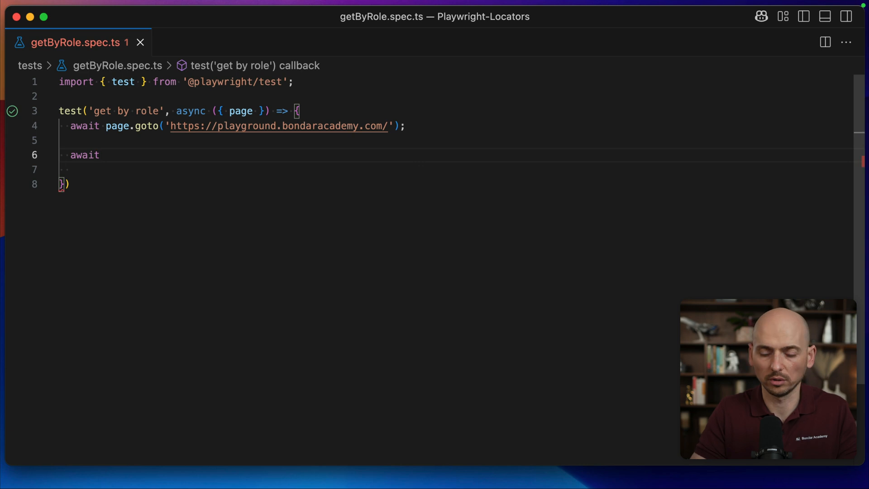
text(page)
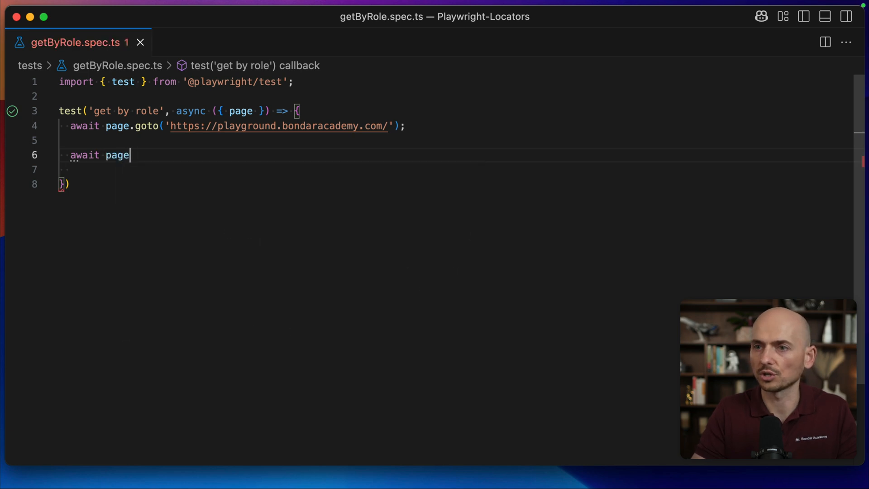
text(.getByRole()
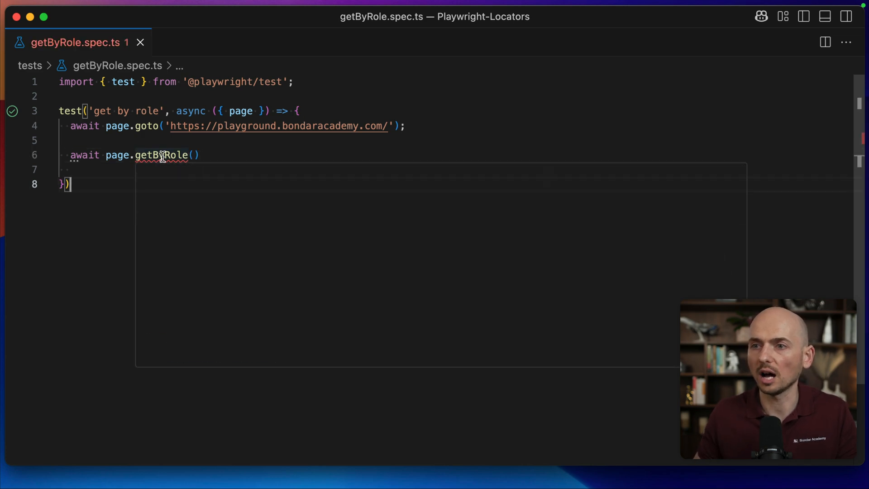
click(164, 155)
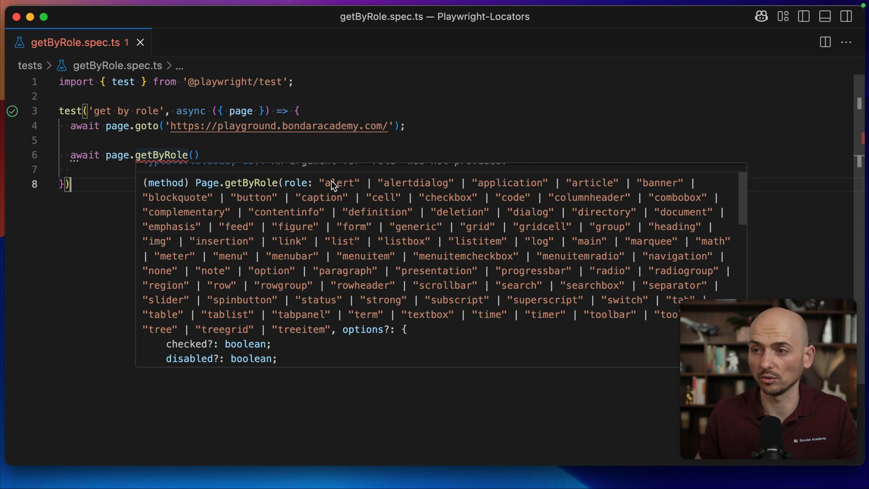
mouse_move(515, 190)
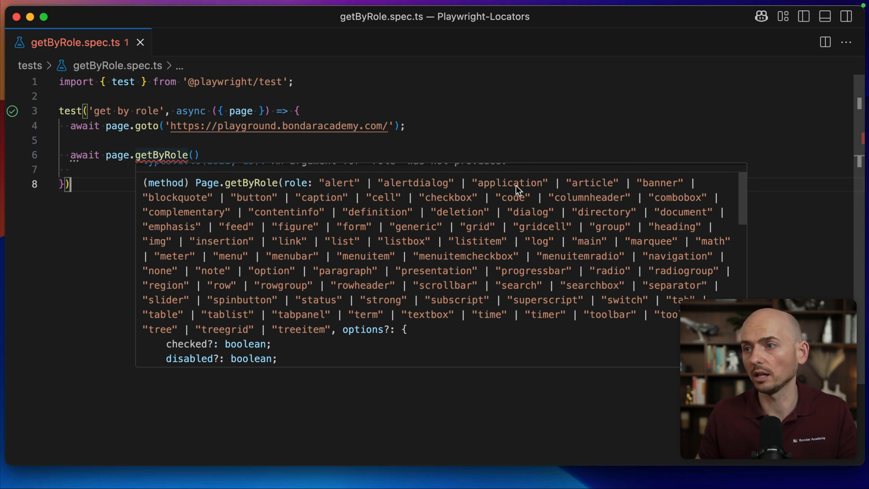
mouse_move(493, 265)
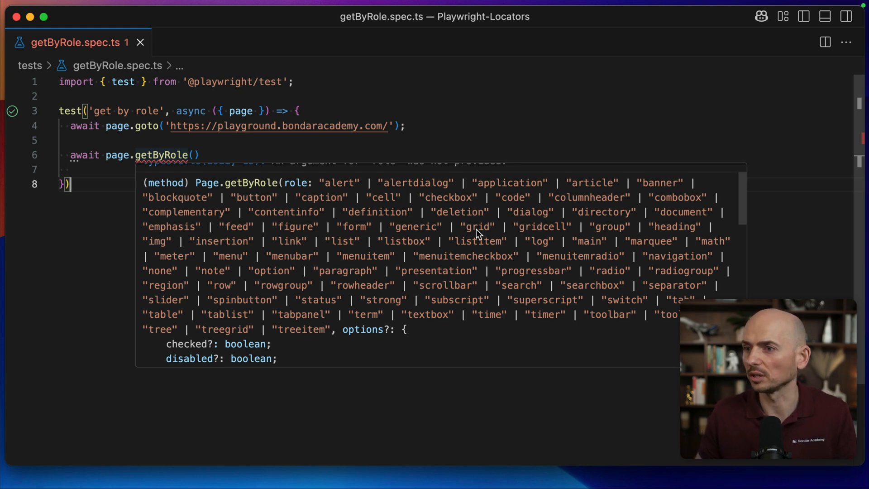
double_click(448, 197)
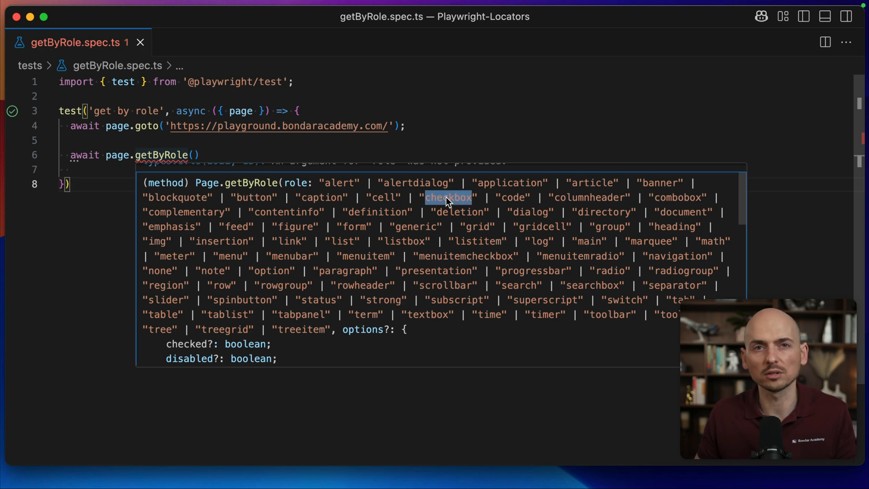
mouse_move(252, 202)
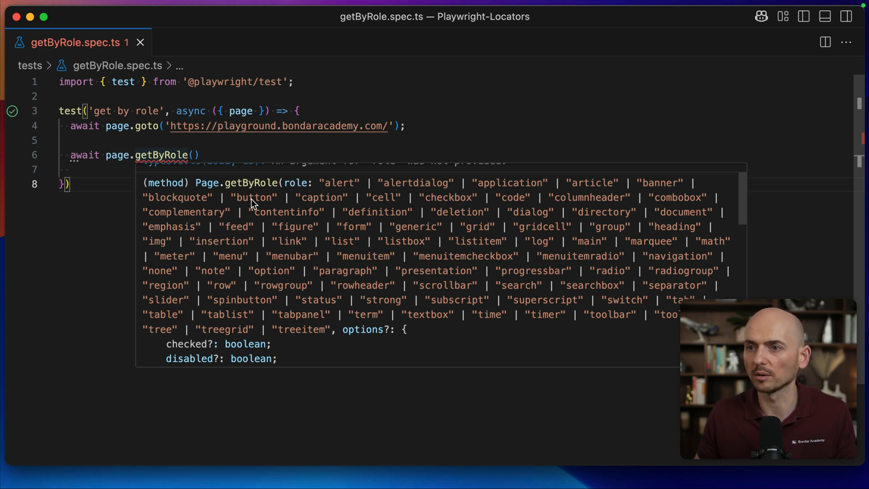
double_click(254, 198)
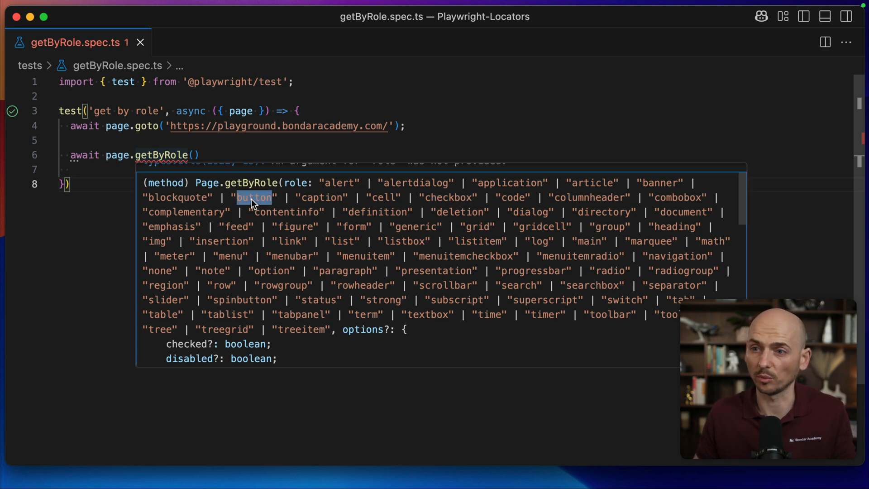
mouse_move(435, 321)
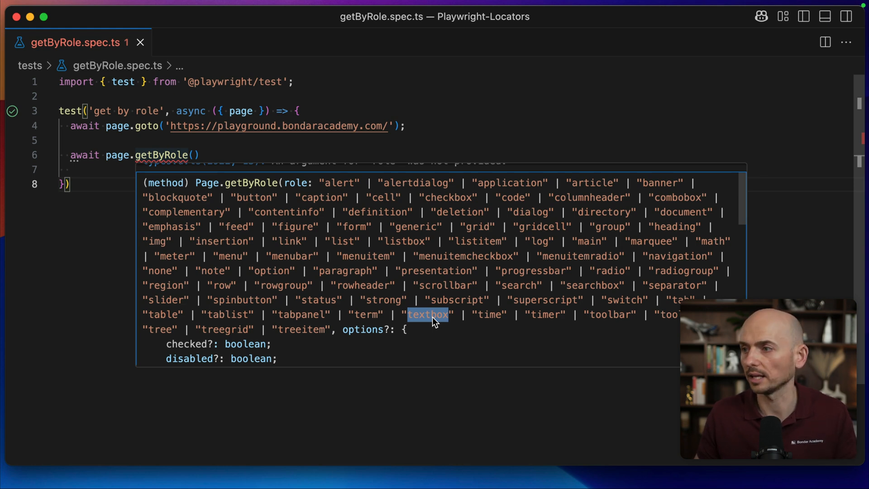
mouse_move(675, 226)
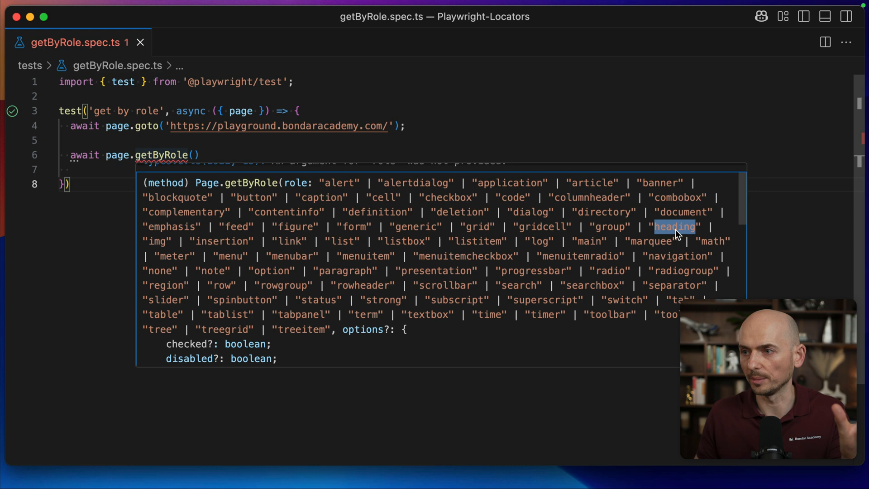
mouse_move(219, 288)
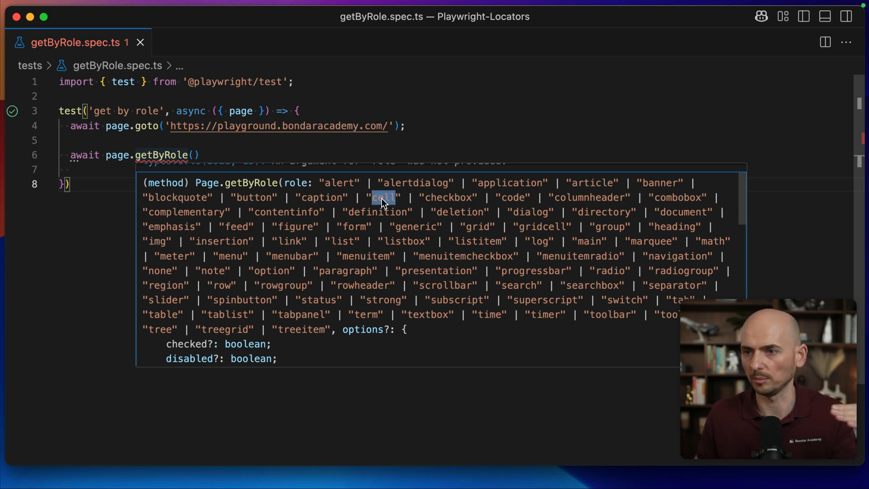
mouse_move(637, 275)
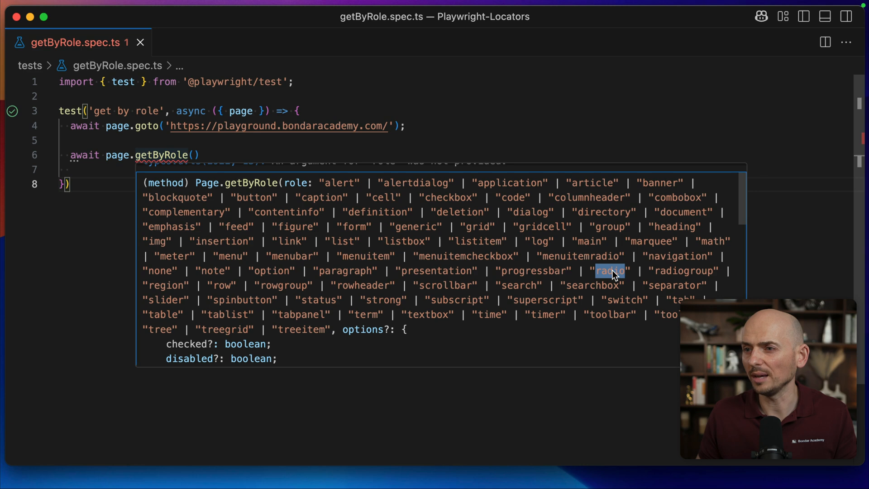
mouse_move(478, 247)
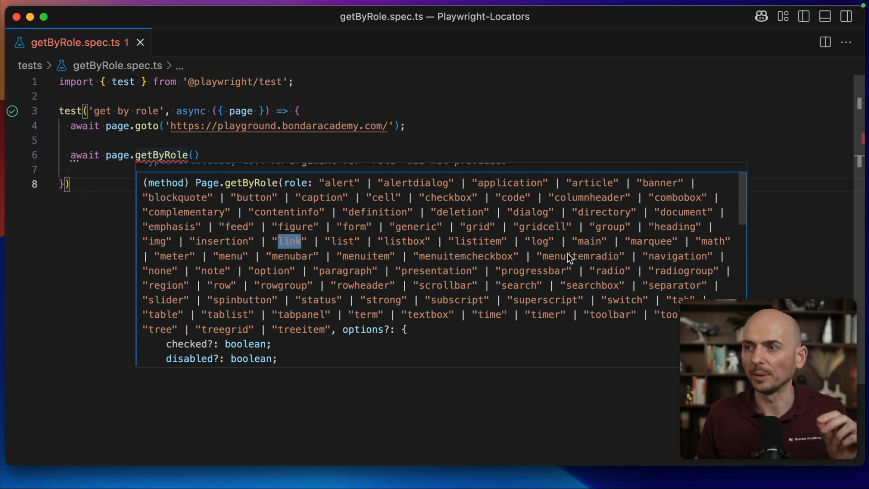
mouse_move(473, 271)
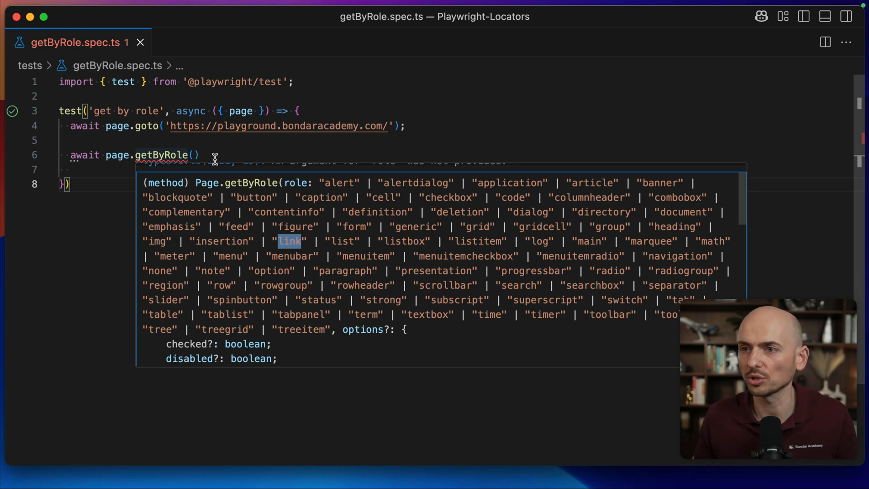
key(Escape)
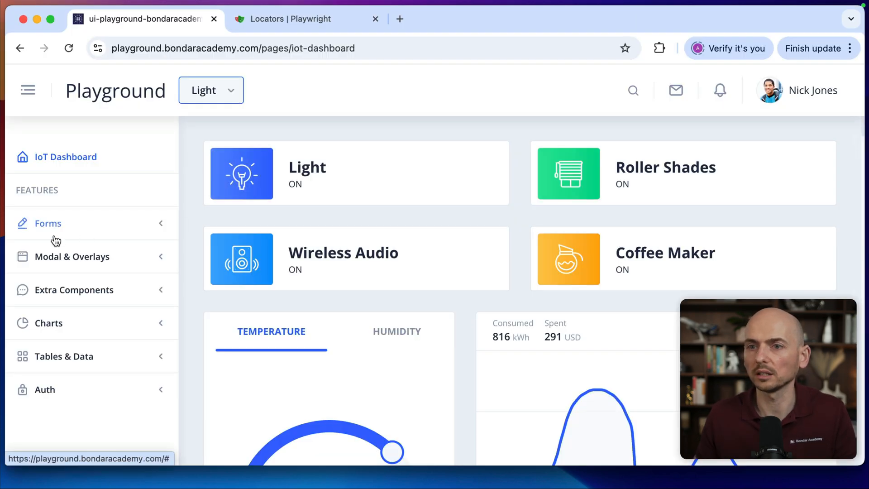
mouse_move(53, 225)
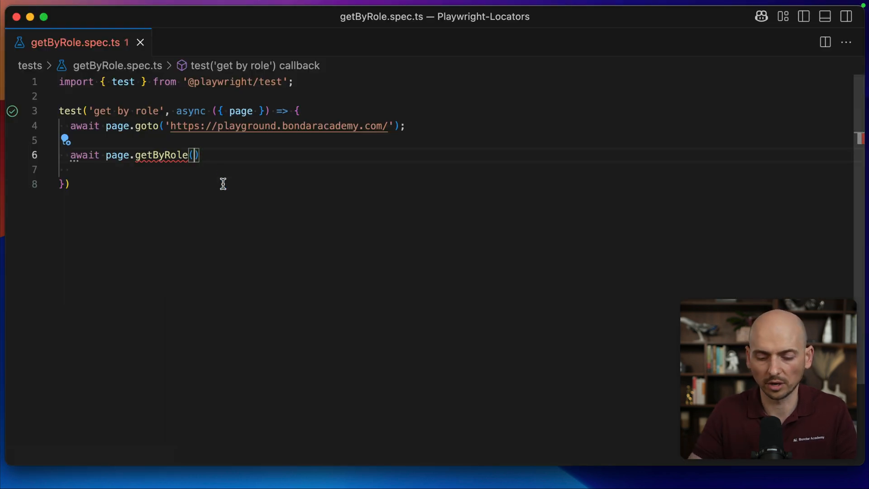
Complete line 6 as getByRole('link', {name: 'Forms'}).click().
text('l')
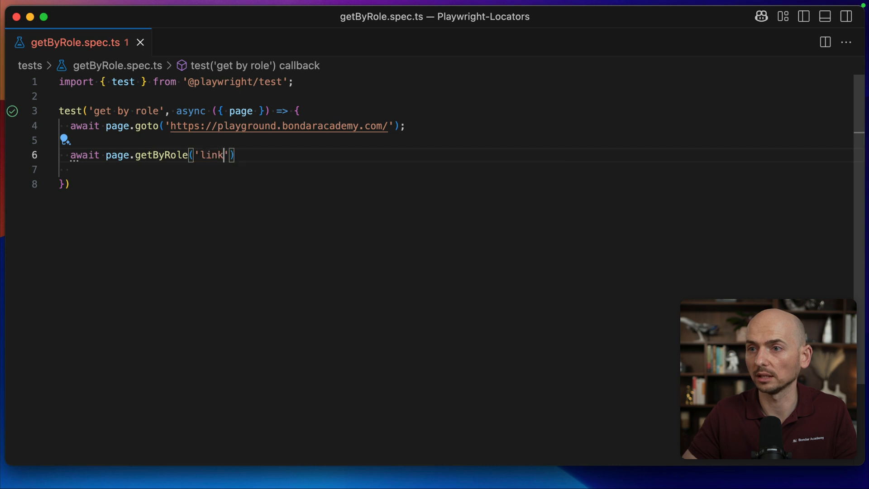
text(, {)
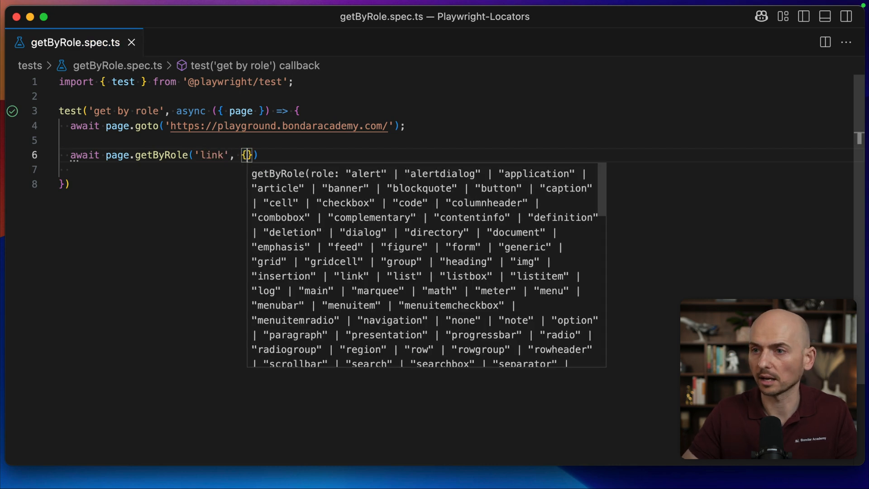
text(name: ')
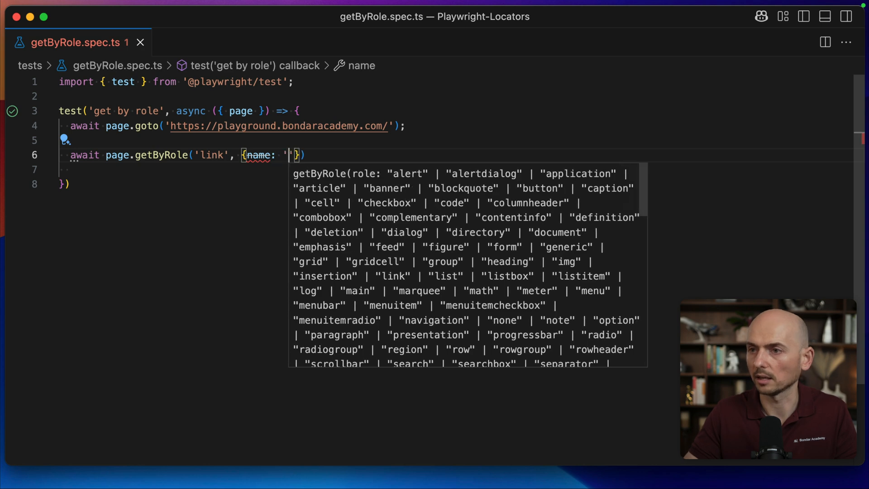
text(Forms)
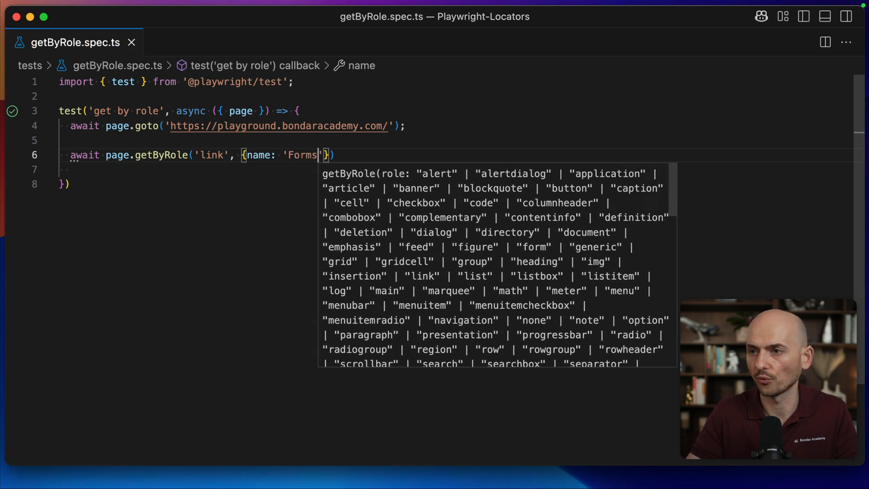
text(.ci)
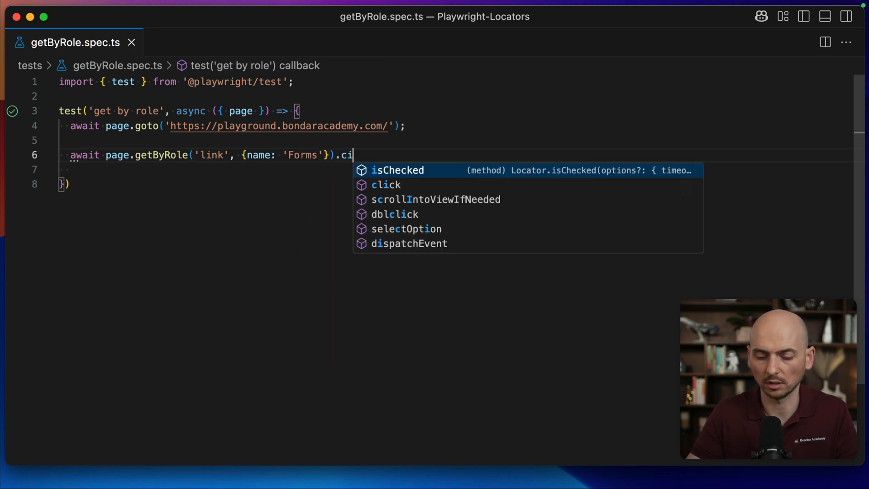
text(lick)
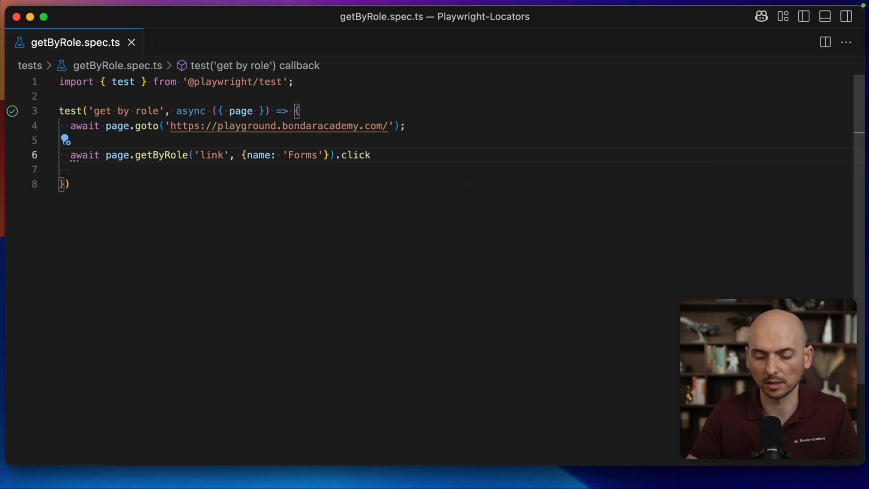
text(())
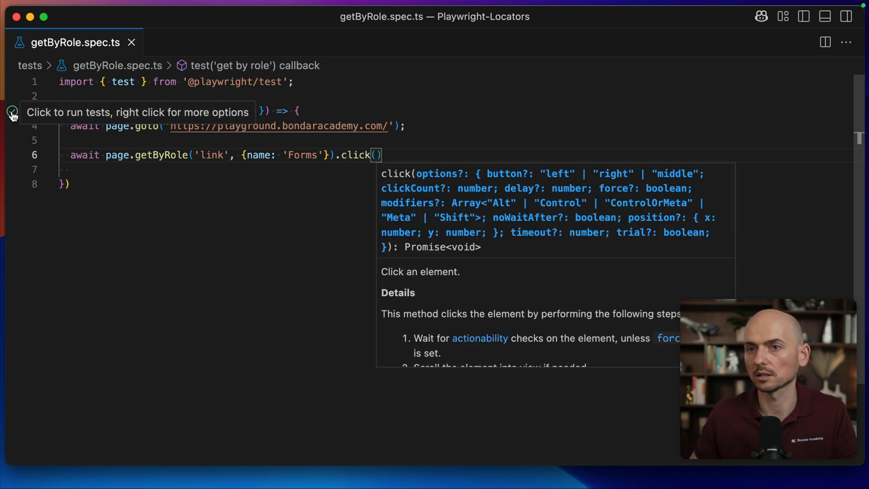
Expand Forms in the playground sidebar and open Form Layouts.
click(12, 114)
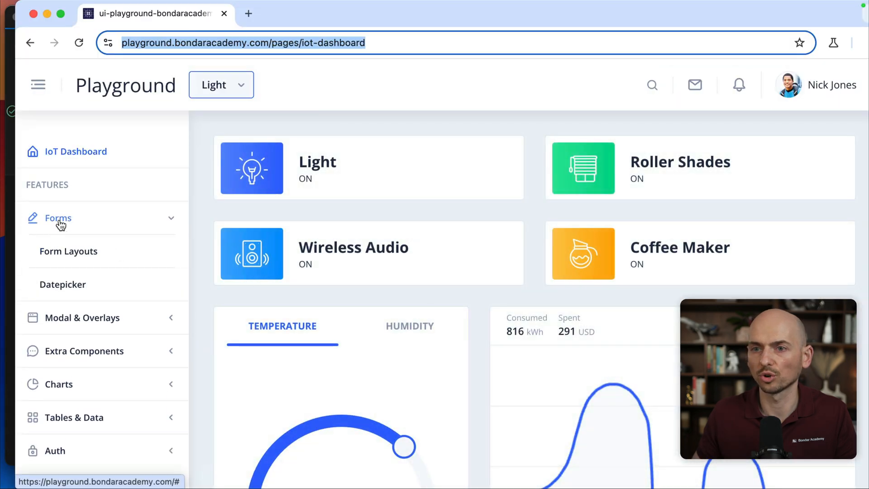
mouse_move(106, 259)
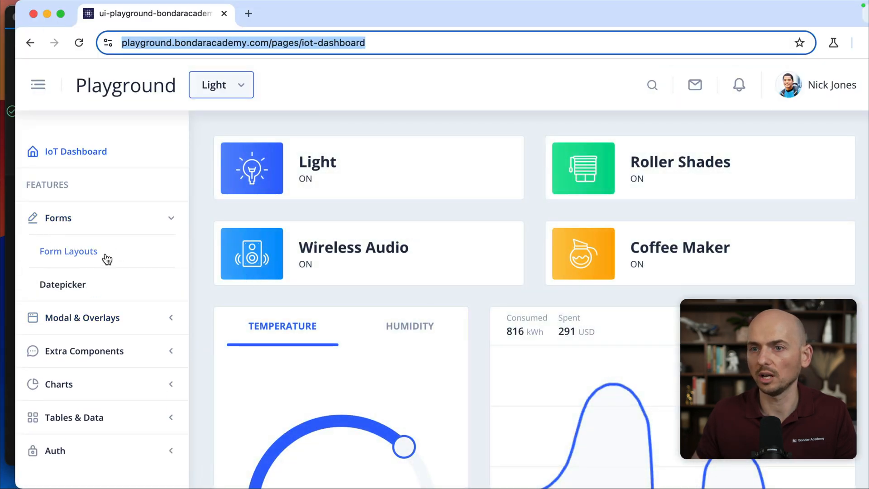
mouse_move(68, 251)
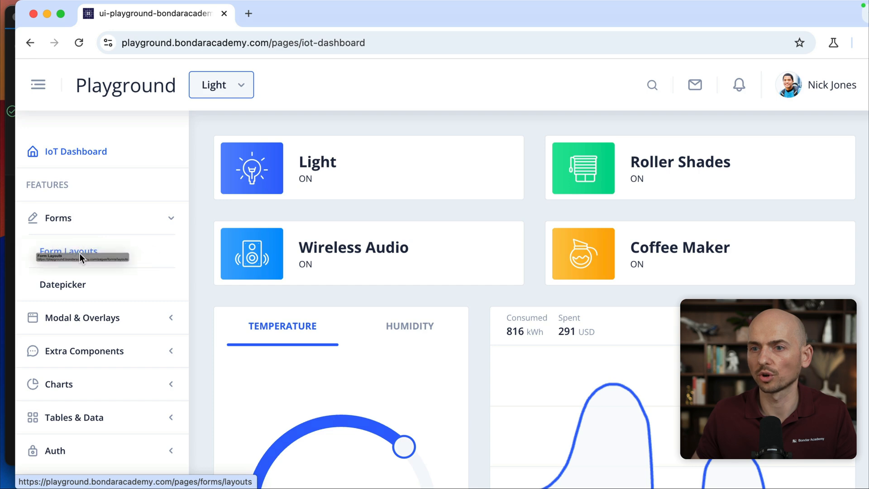
click(69, 257)
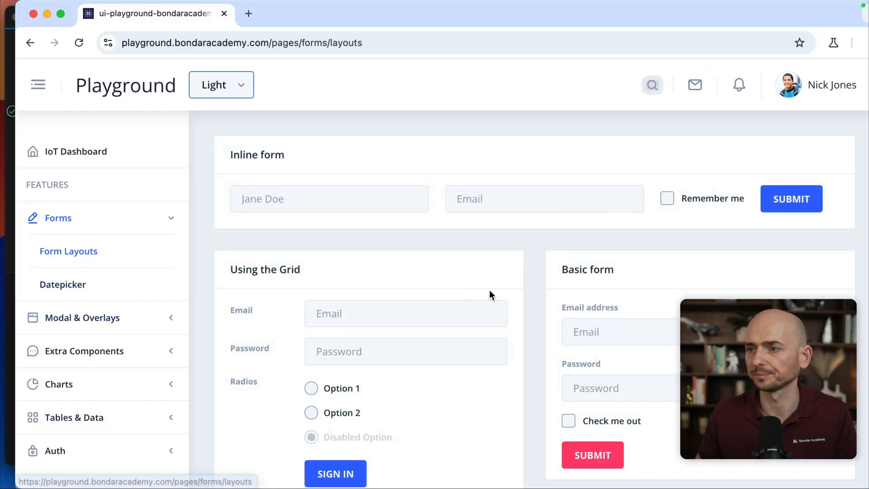
Scroll through the Form Layouts page to view its forms.
scroll(down, 3)
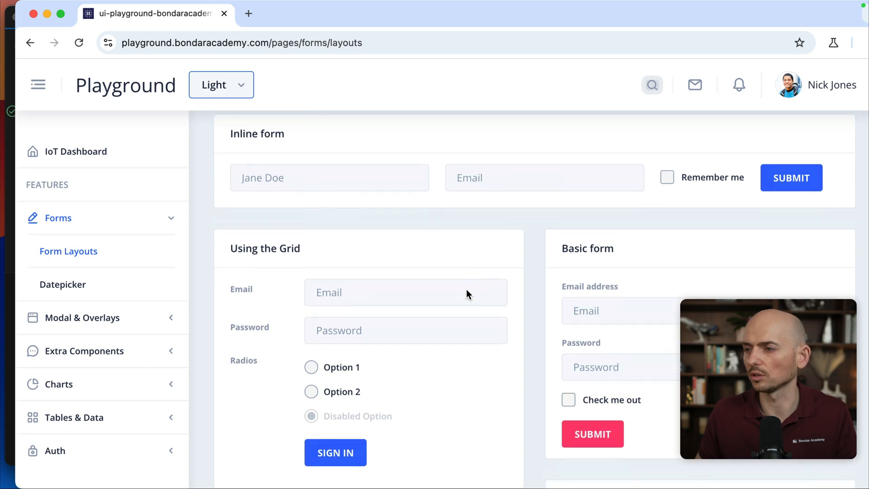
scroll(down, 3)
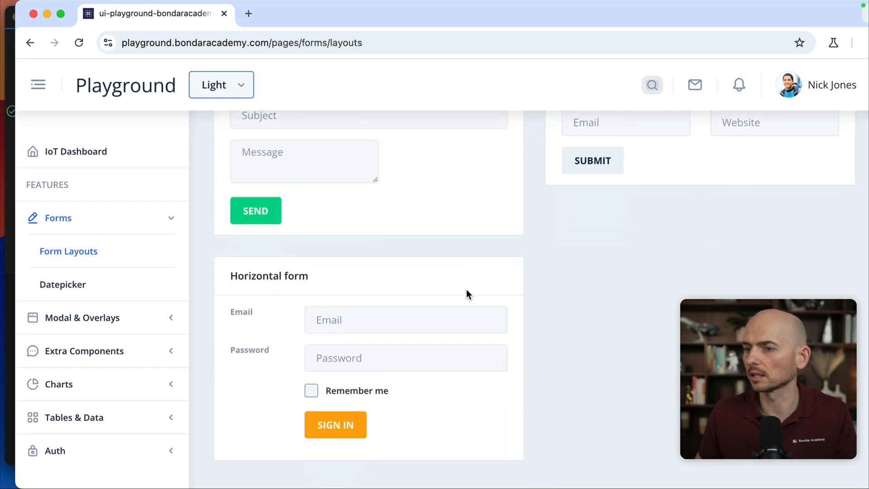
scroll(down, 3)
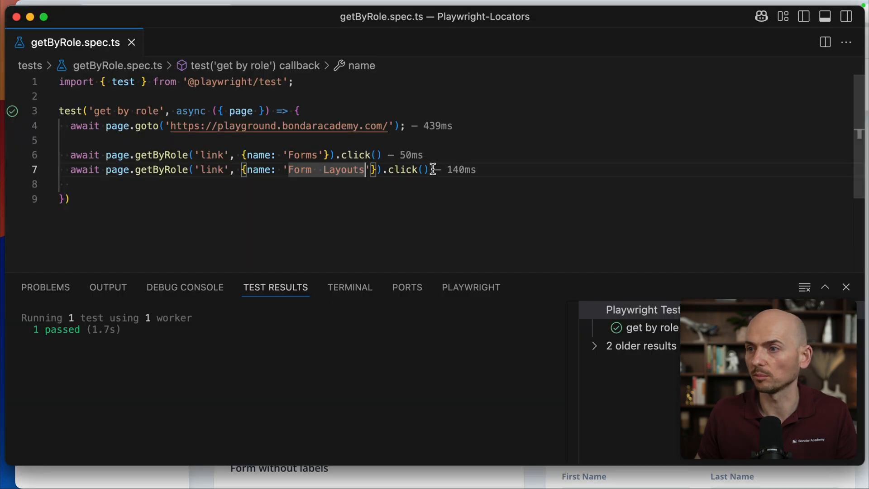
Write await page.getByRole('checkbox', {name: "Check me out"}).check({force: true}) on line 9.
text(await page.g)
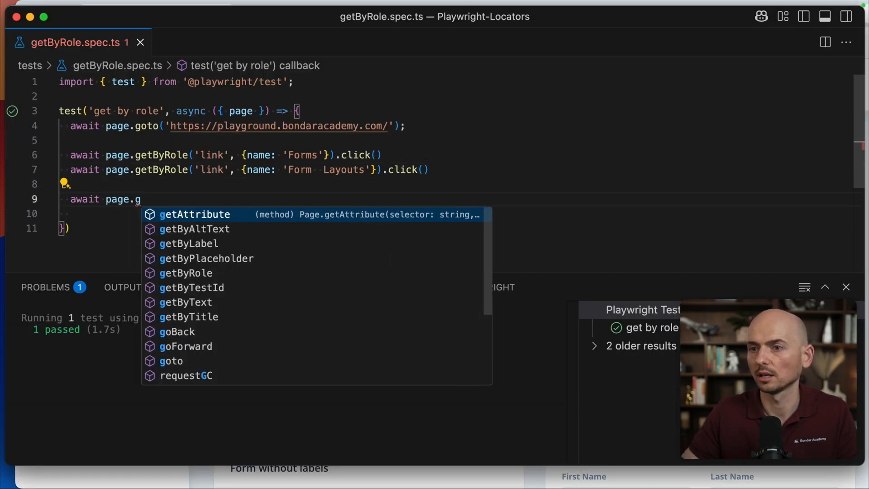
text(etByRole()
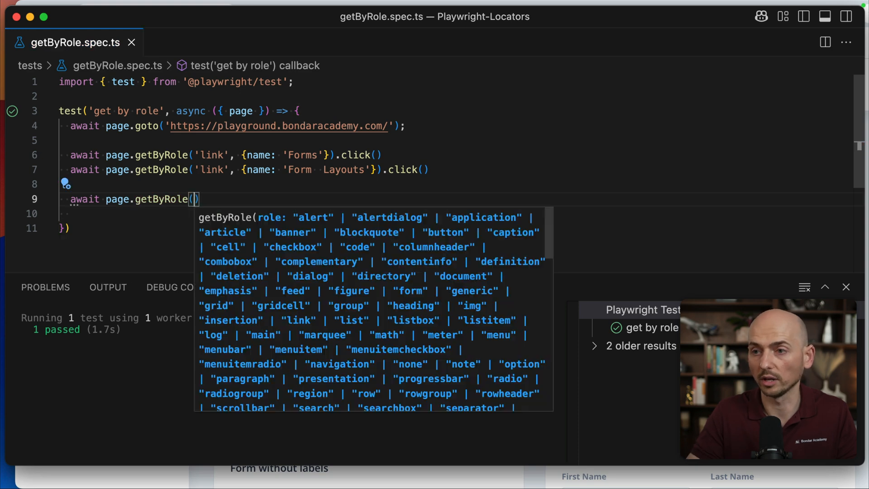
text('checkbox')
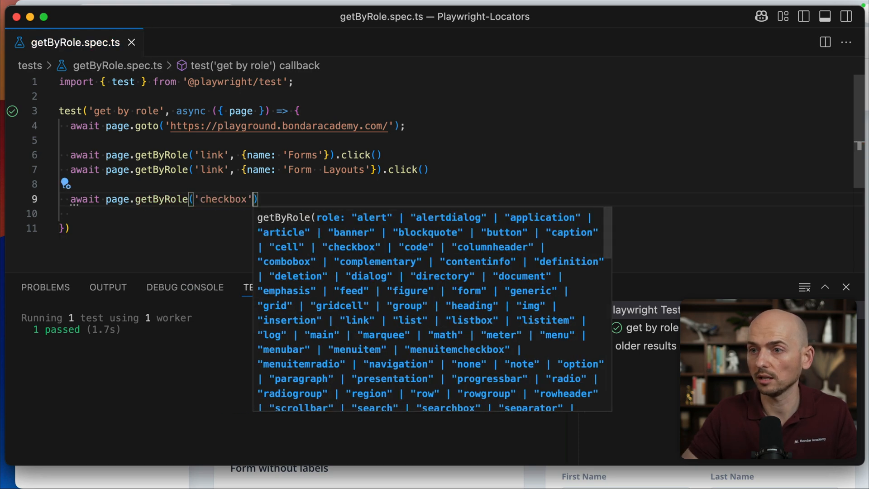
text(, {})
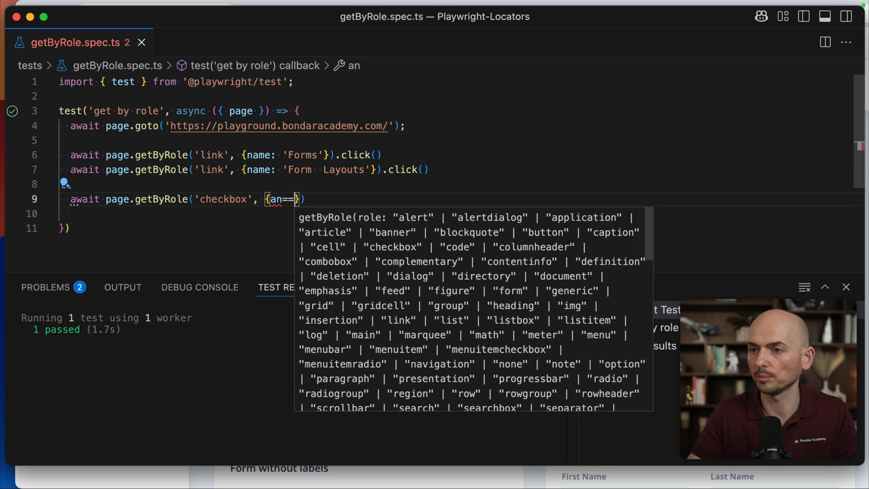
text(name:)
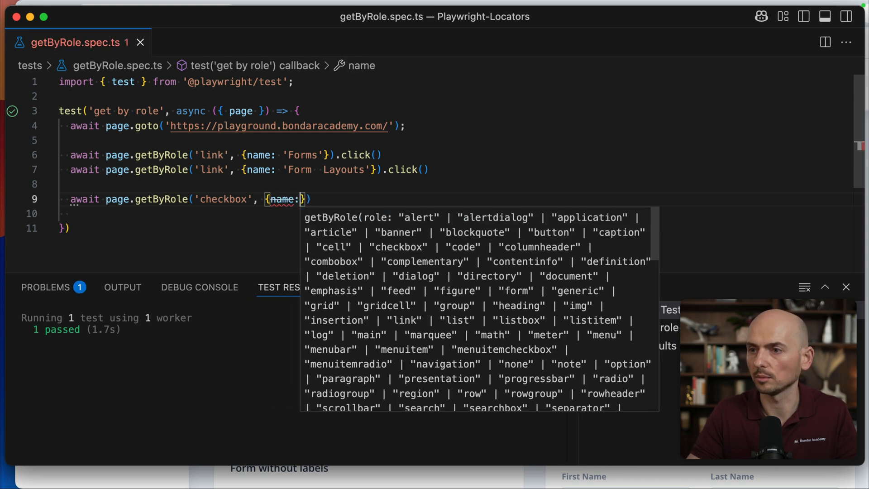
text("Check me out")
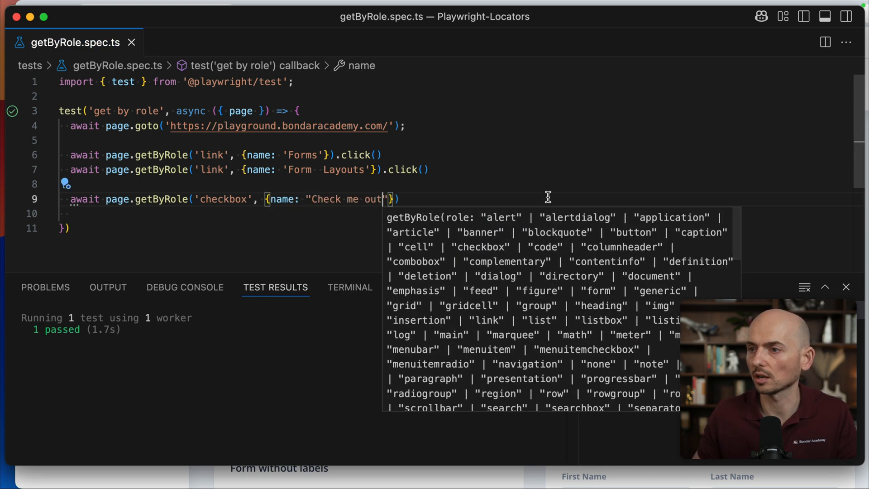
text().check)
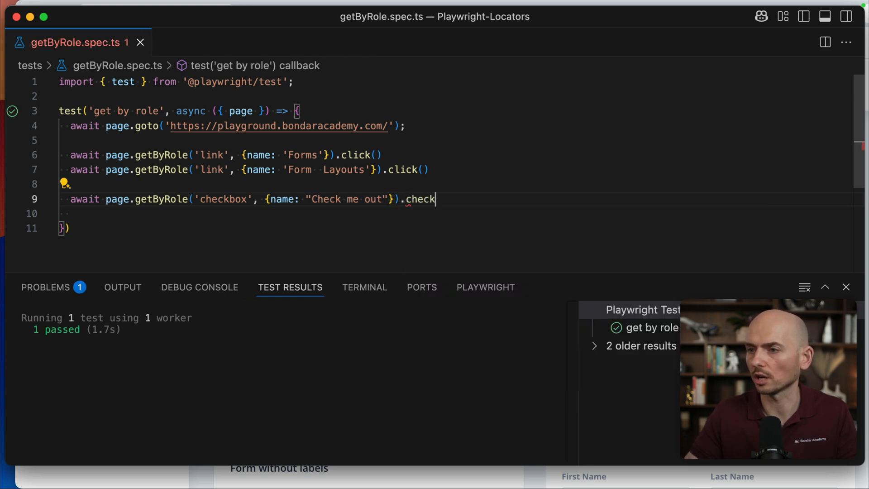
text(())
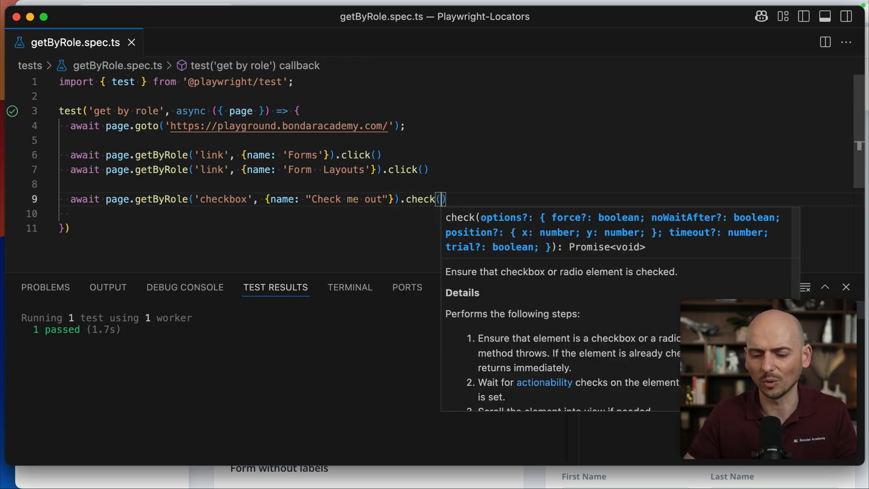
text({})
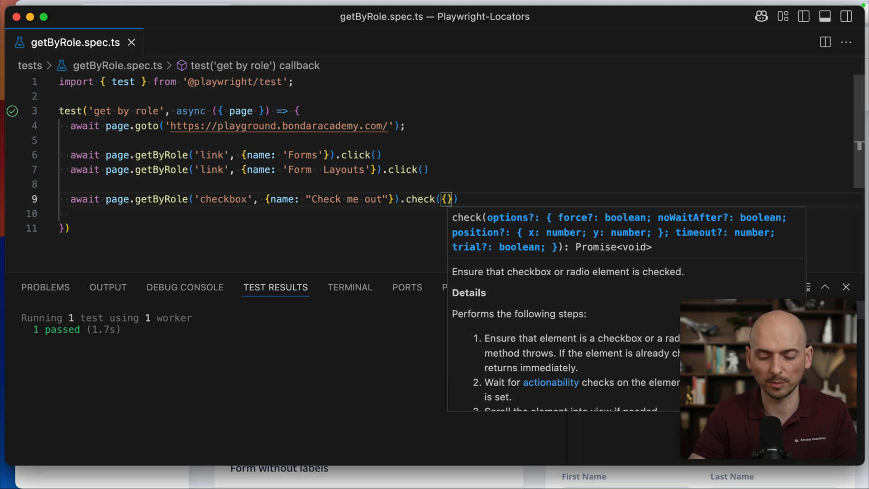
text(force:)
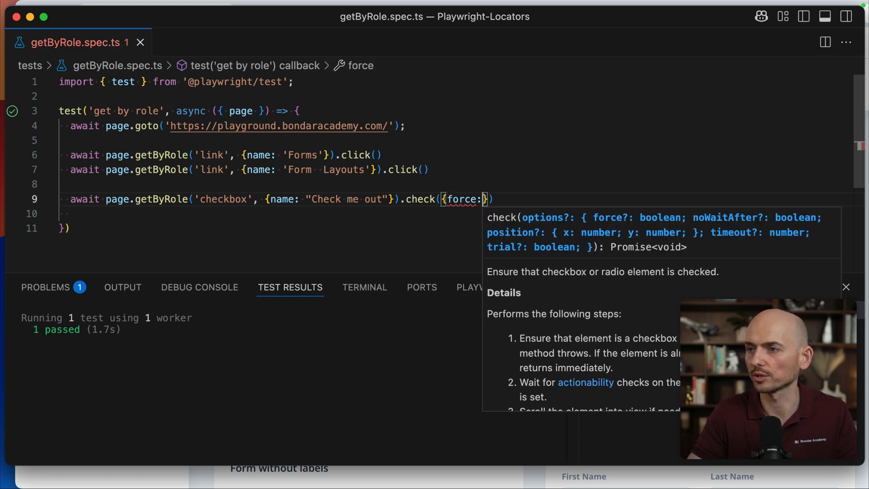
text(true)
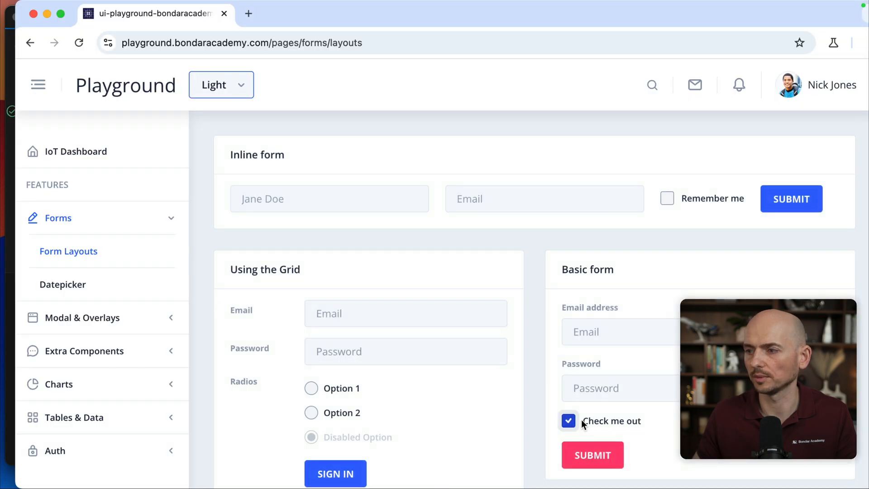
Scroll to the Form without labels and click into its Recipients field.
scroll(down, 3)
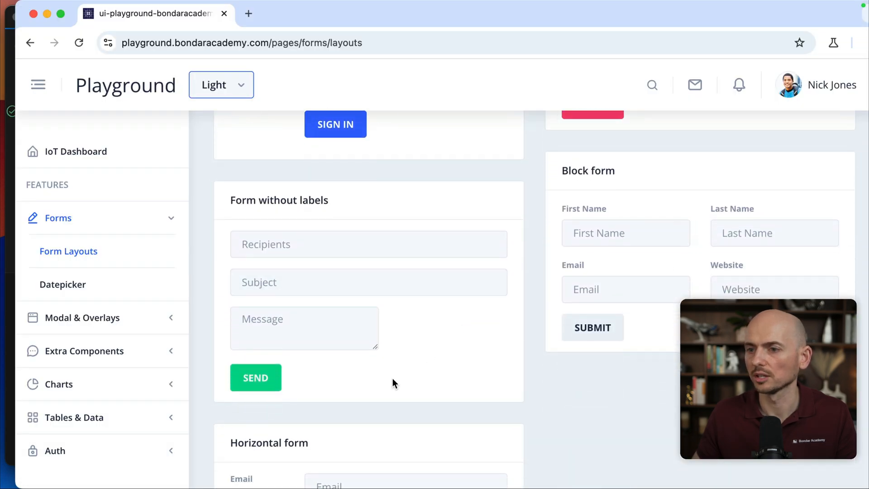
click(368, 244)
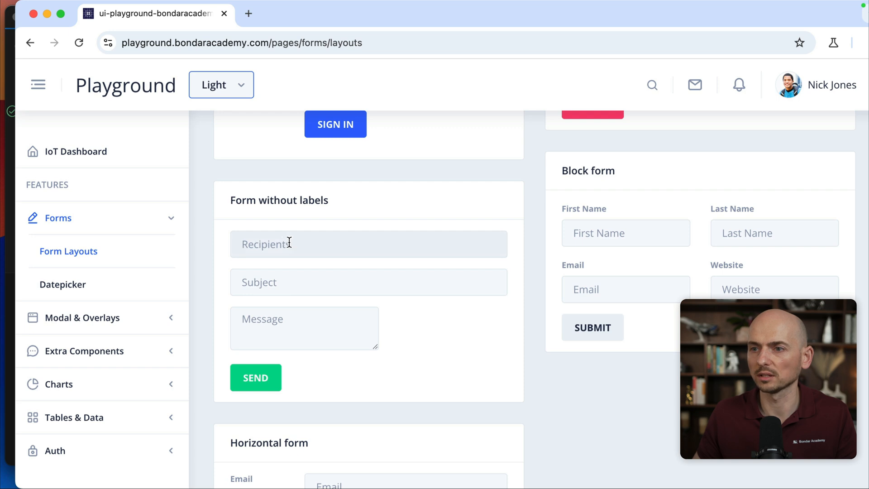
click(367, 244)
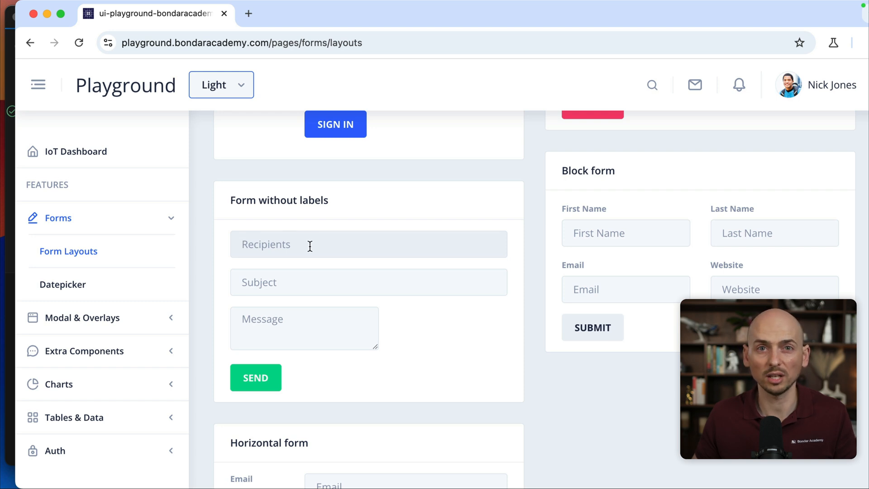
mouse_move(353, 243)
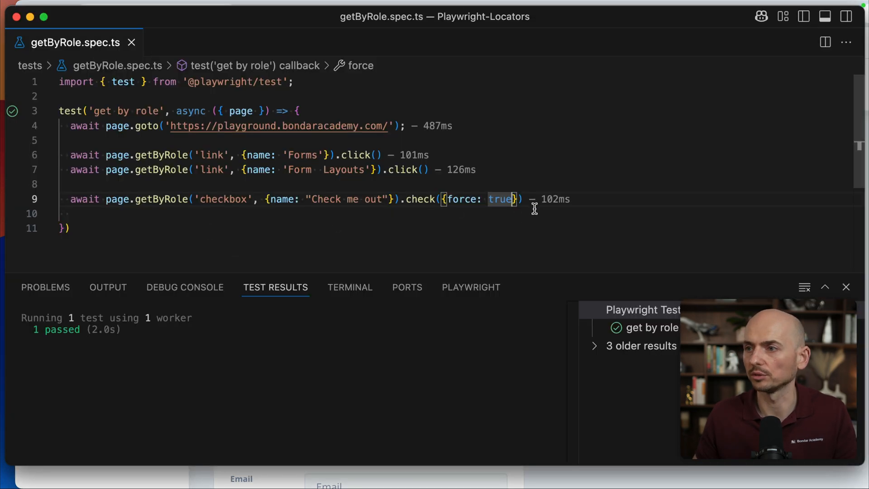
Write await page.getByRole('textbox', {name: "Recipients"}).fill('John Smith') on line 11.
text(await page.getByRole(')
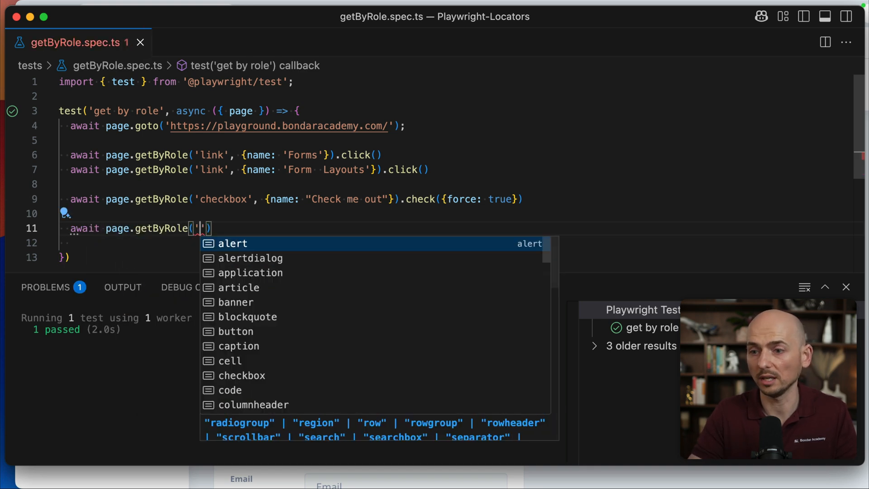
text(textbox)
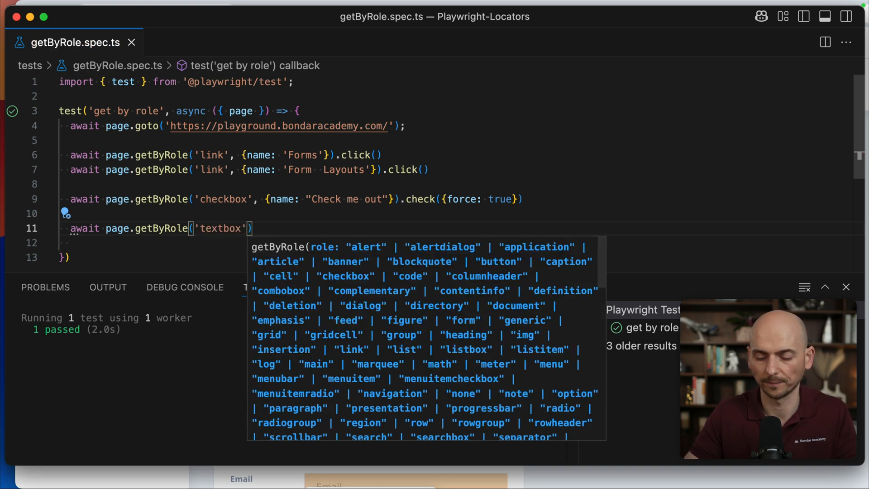
text(, {})
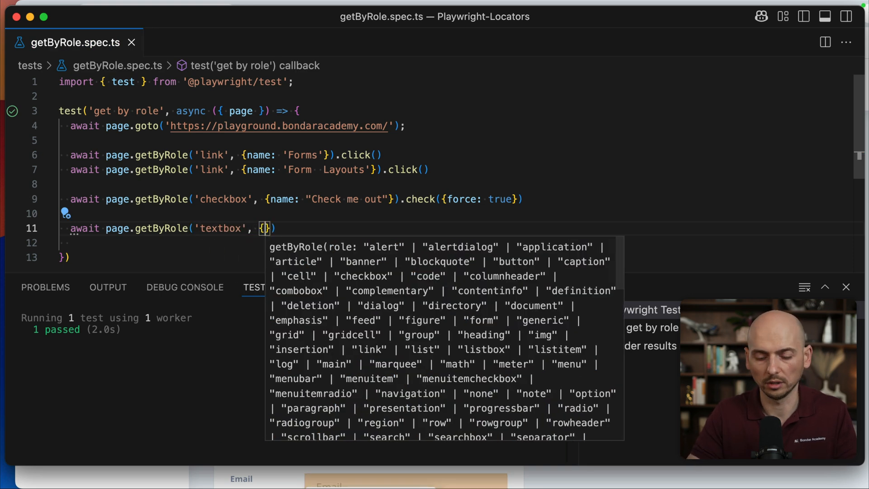
text(name: ")
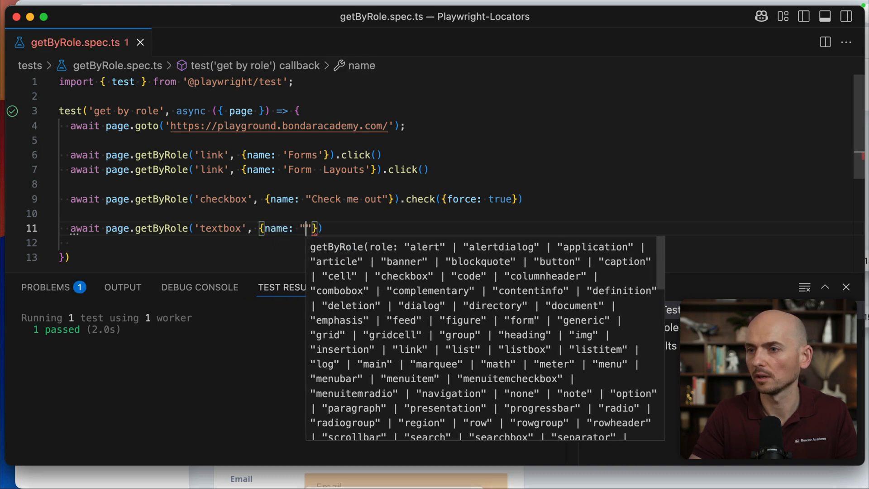
text(Recipients)
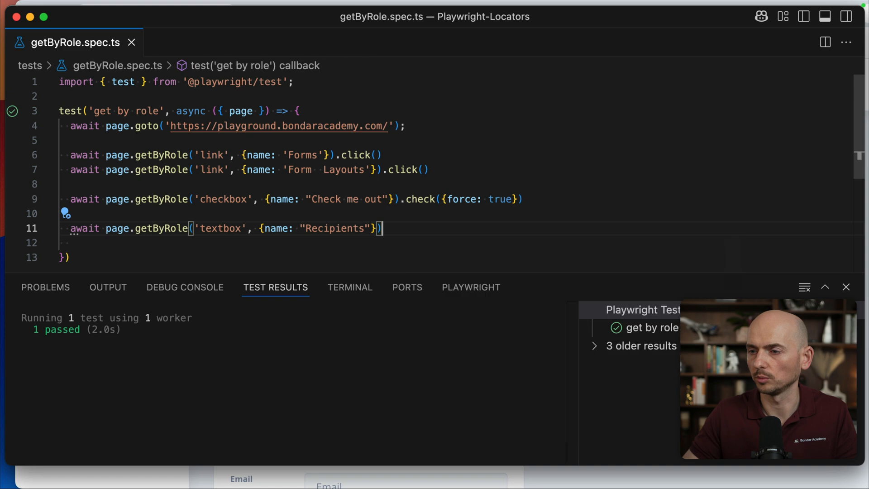
text(.fill()
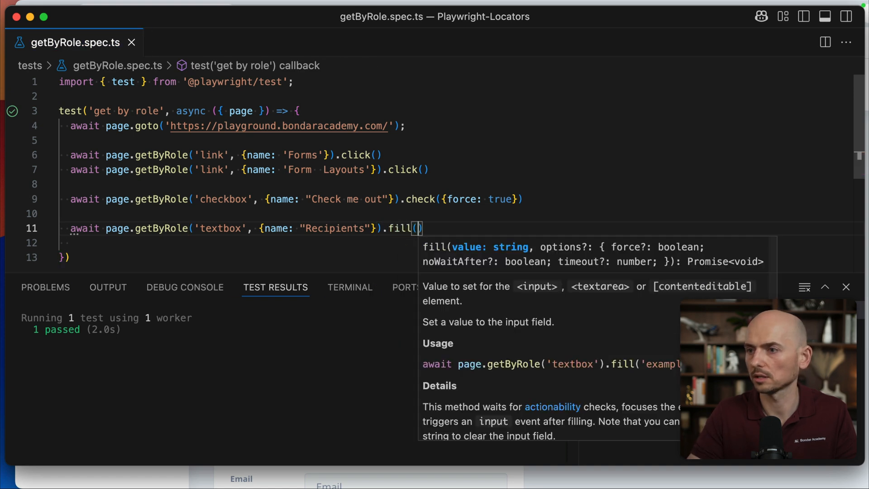
text('Joh')
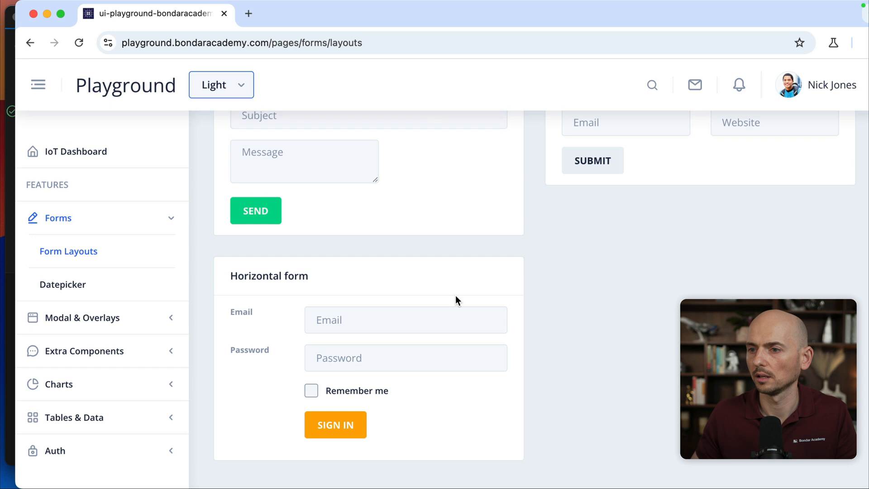
Scroll down the Form Layouts page to inspect the forms.
scroll(down, 3)
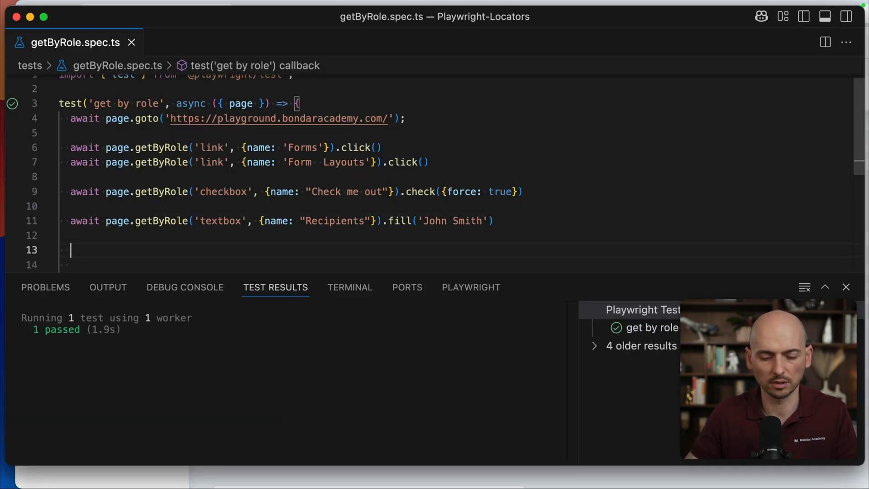
Write await page.getByRole('button', {name: 'Send'}).click() on line 13.
text(await page)
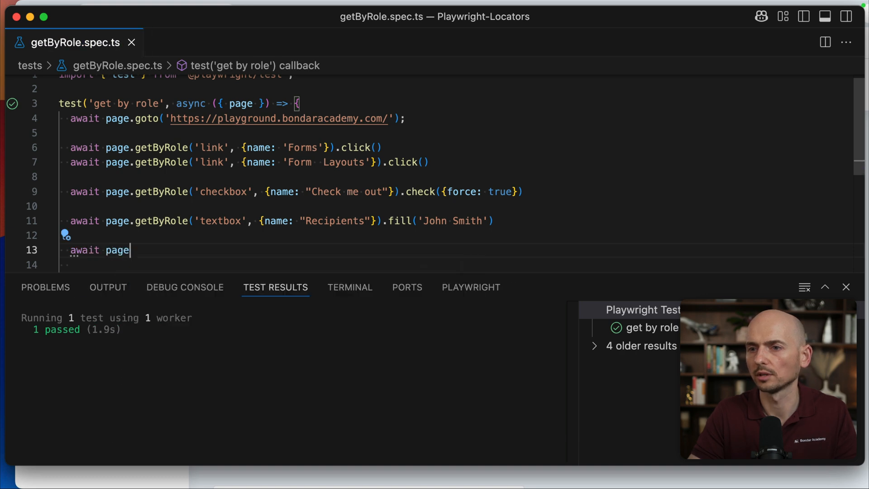
text(.getByRole('b)
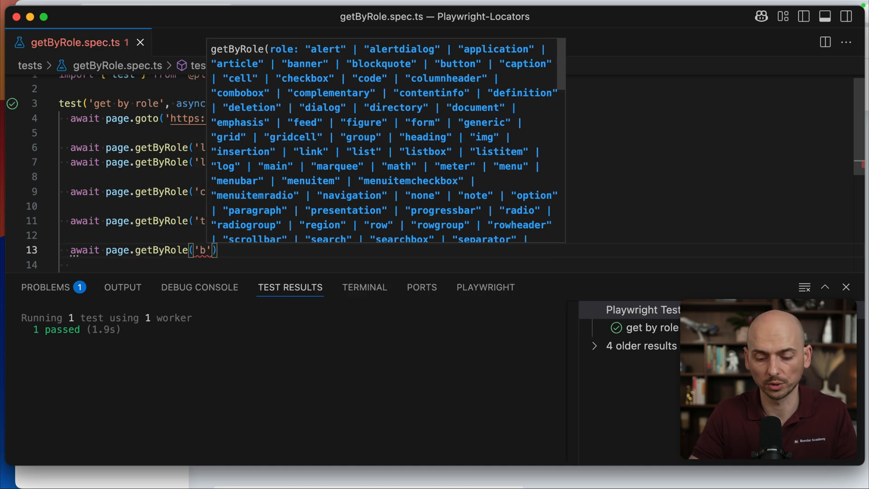
text(utton)
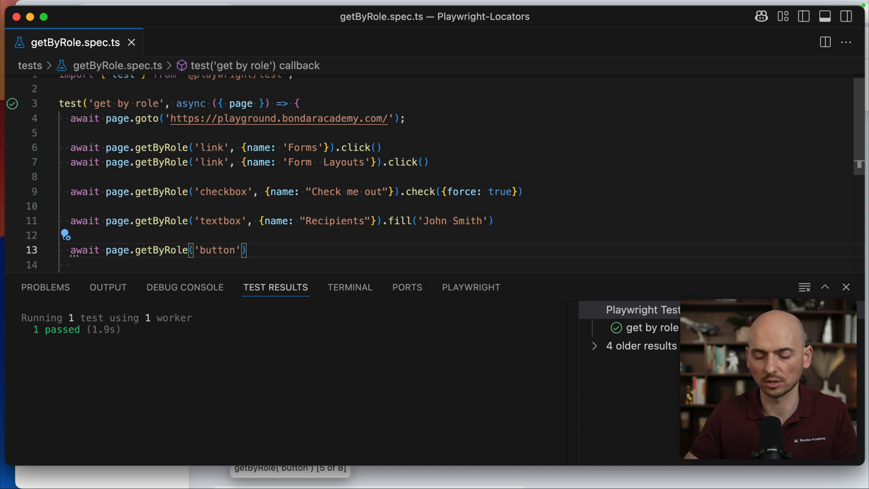
text(,)
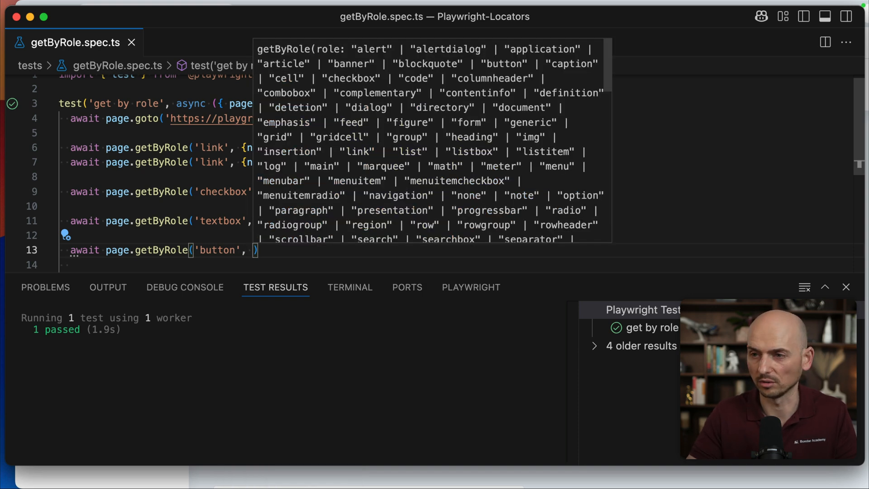
text({name: 'Send)
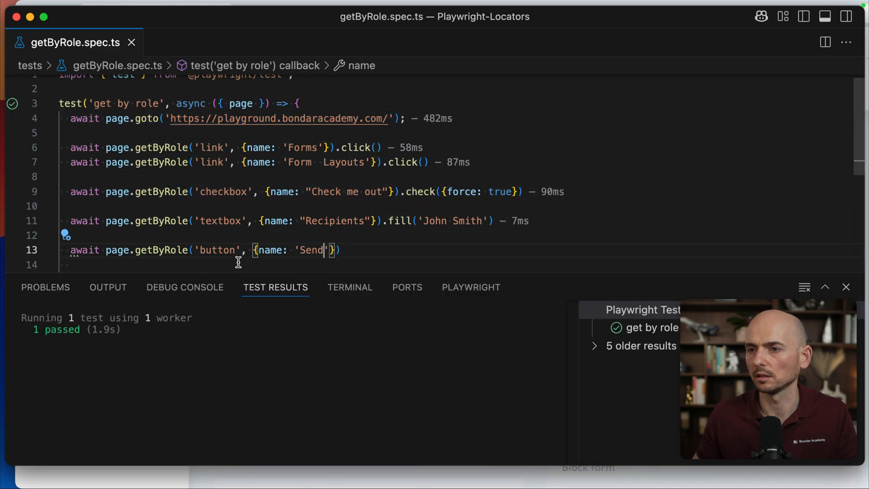
text(.click)
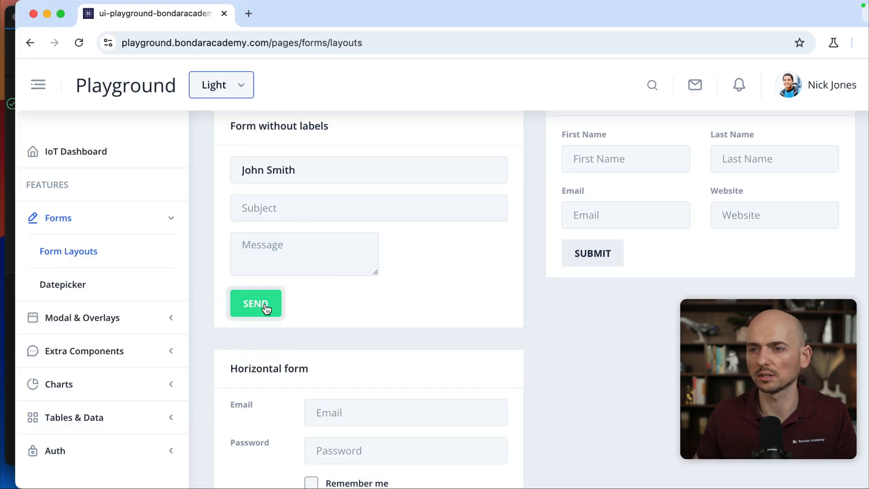
mouse_move(43, 35)
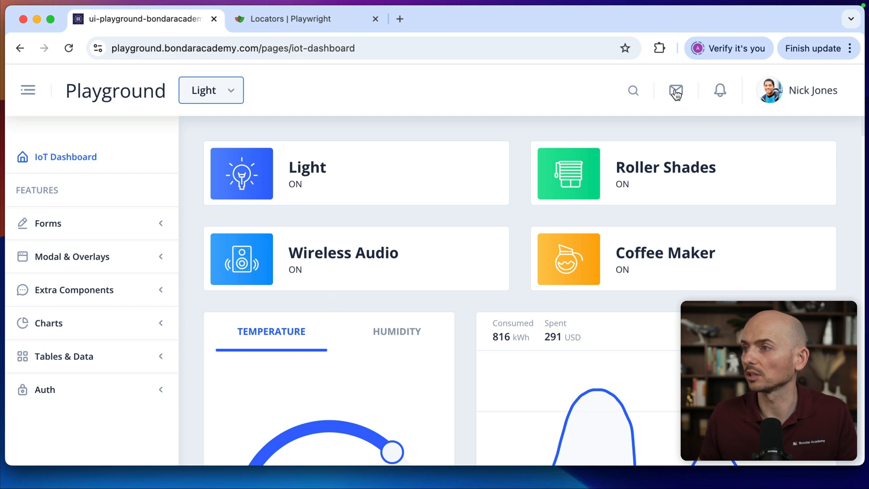
mouse_move(677, 94)
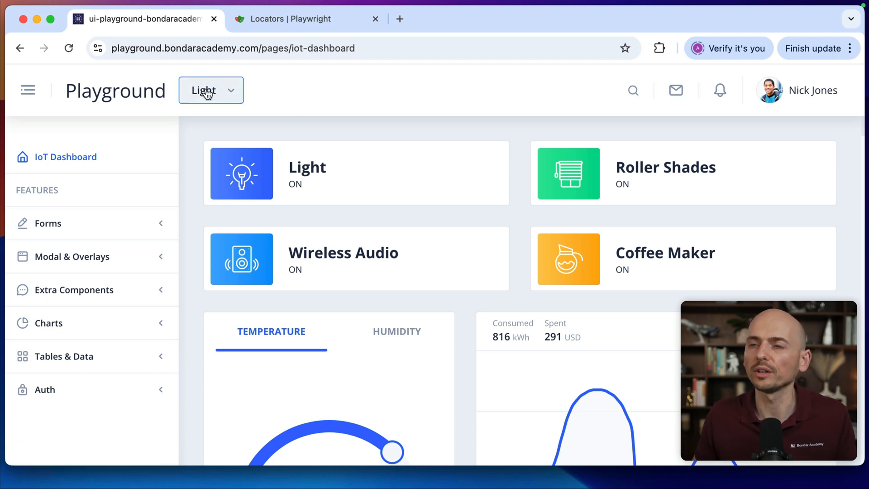
mouse_move(272, 93)
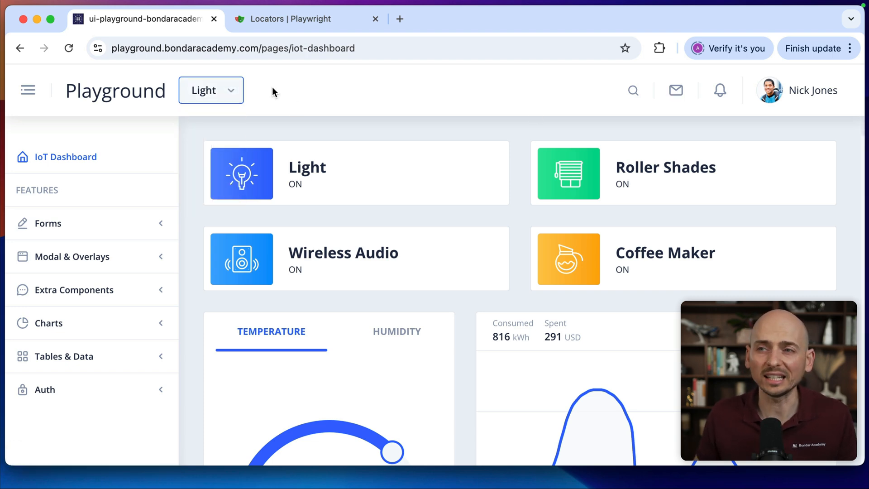
mouse_move(215, 97)
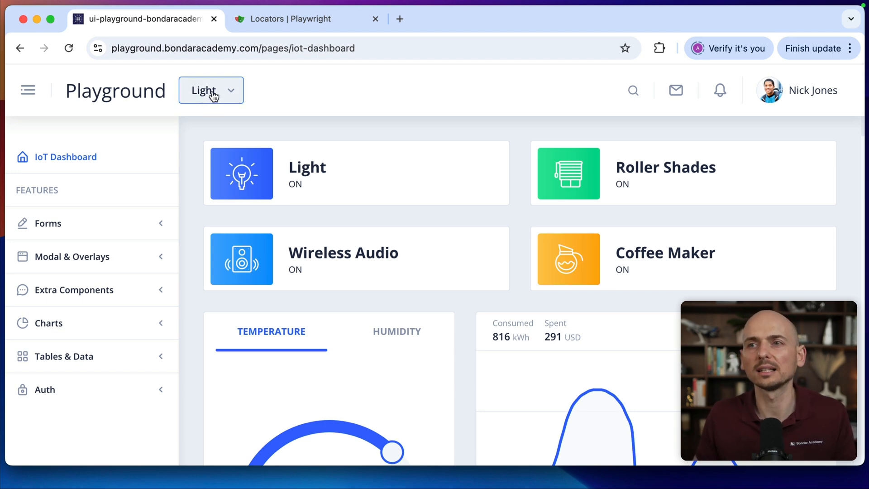
mouse_move(276, 98)
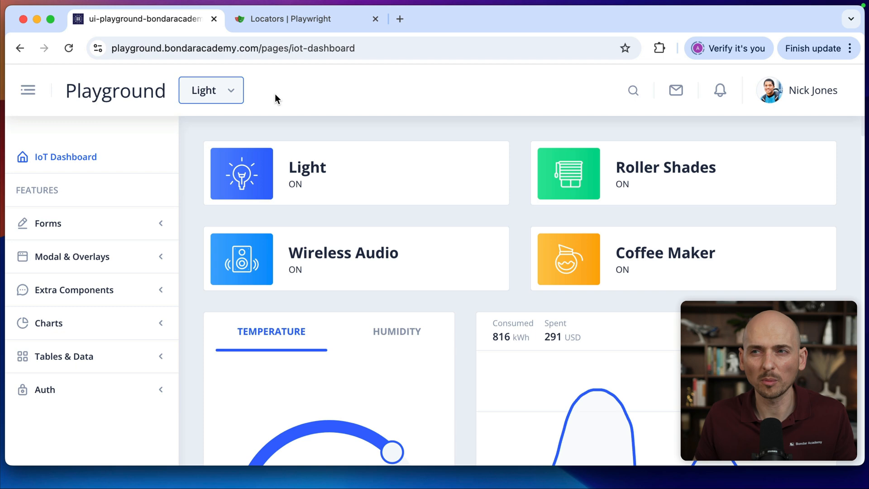
click(211, 90)
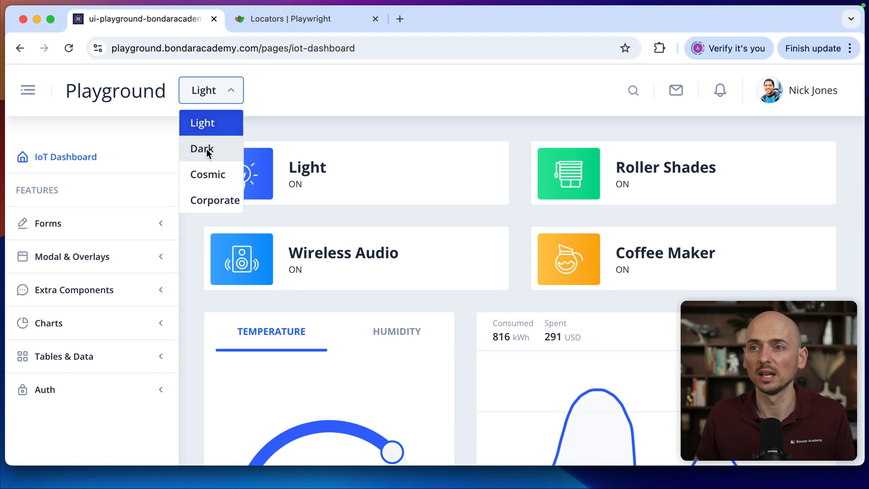
click(201, 149)
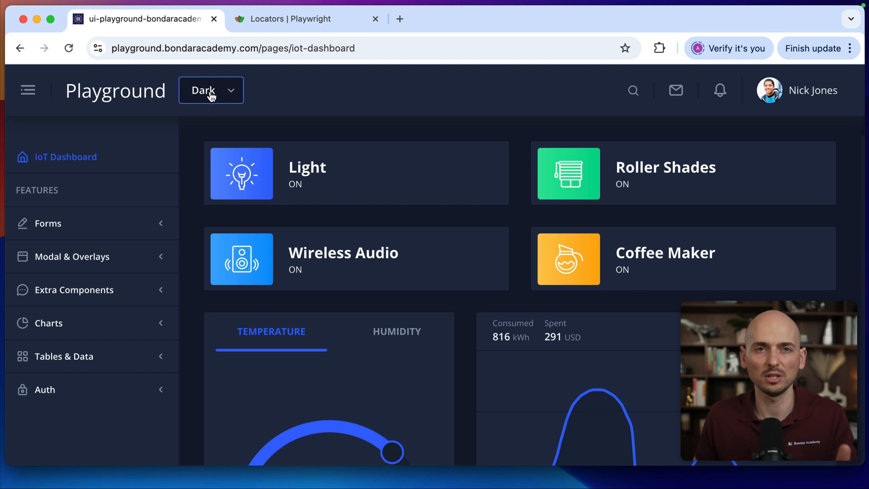
click(210, 91)
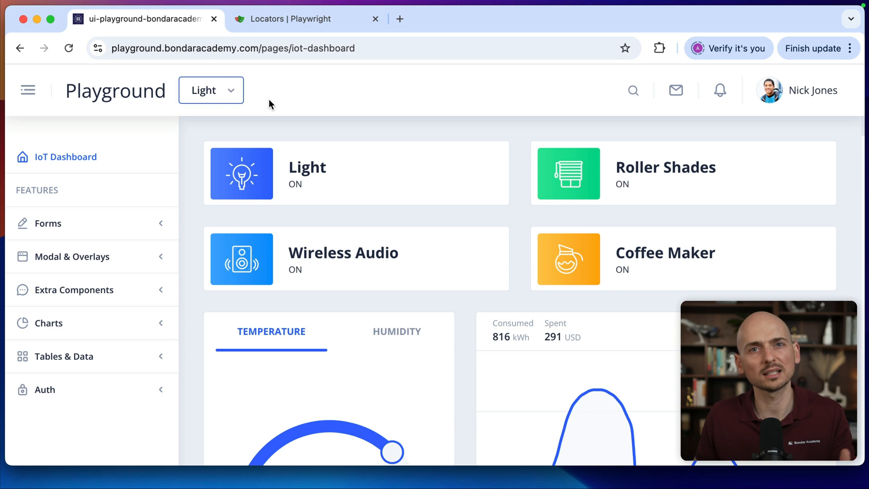
mouse_move(346, 107)
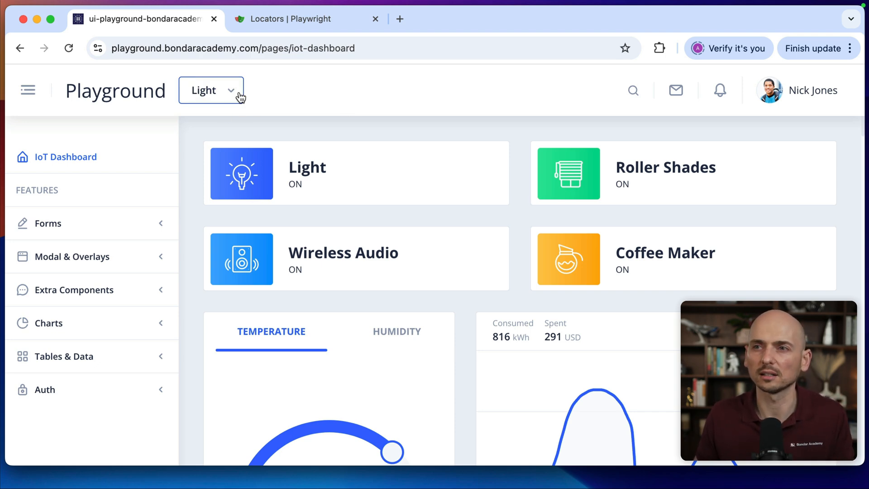
mouse_move(278, 91)
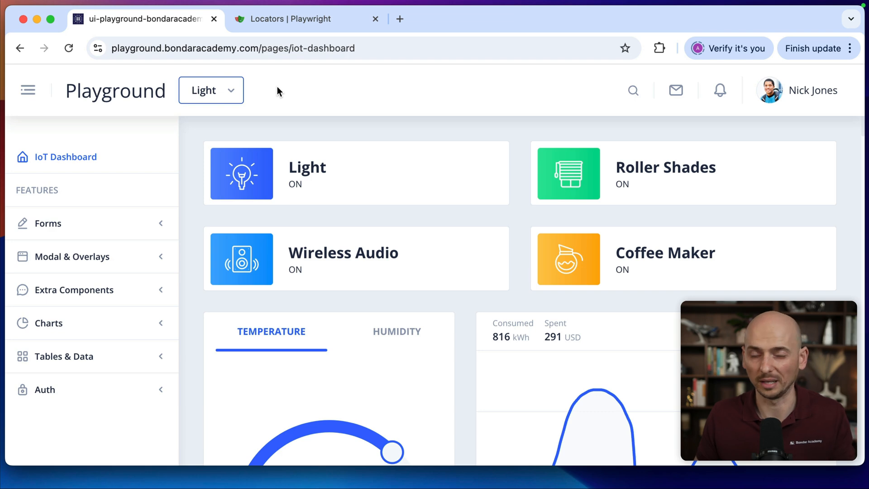
mouse_move(212, 90)
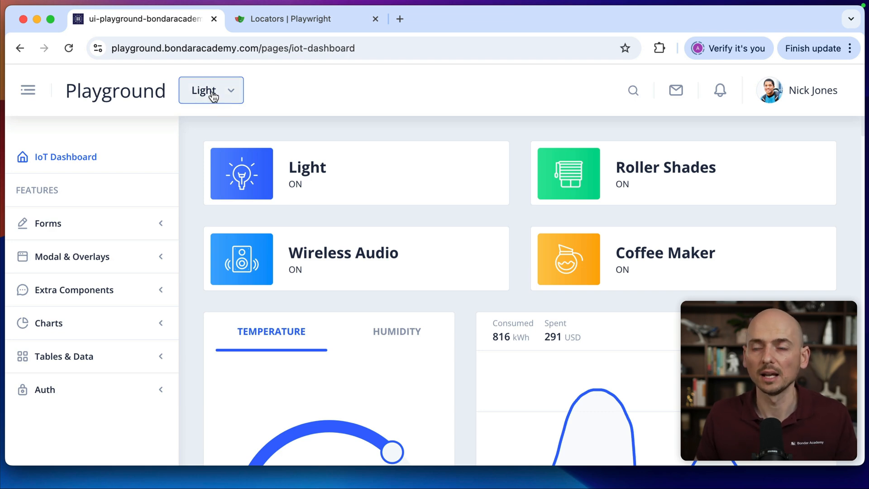
mouse_move(313, 98)
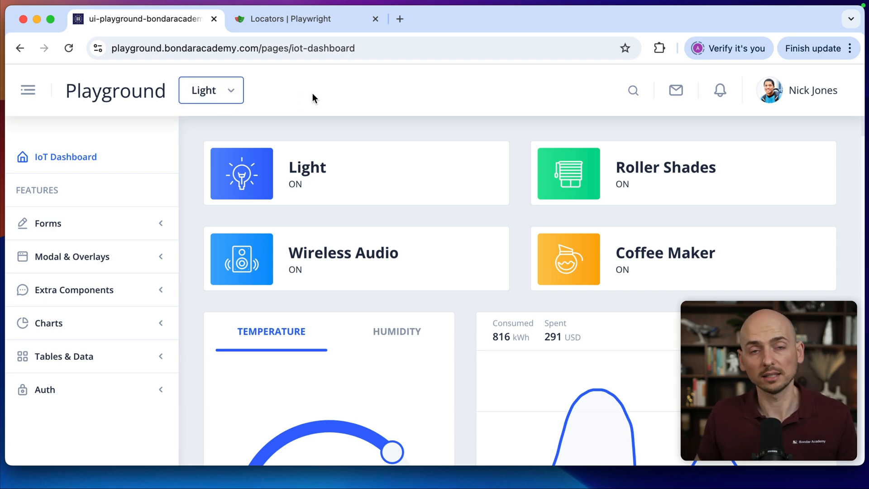